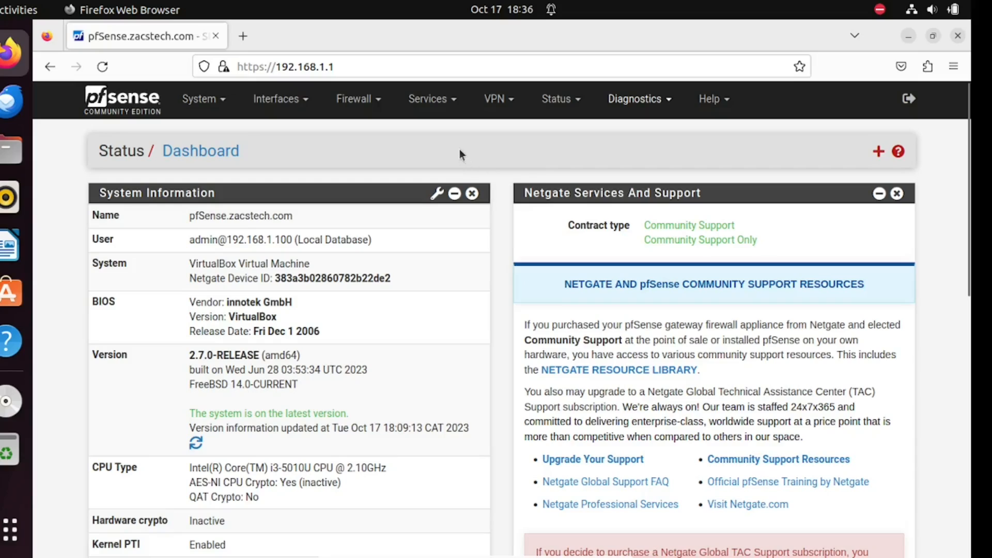
Go to Services > Auto Config Backup in the pfSense web interface.
click(431, 99)
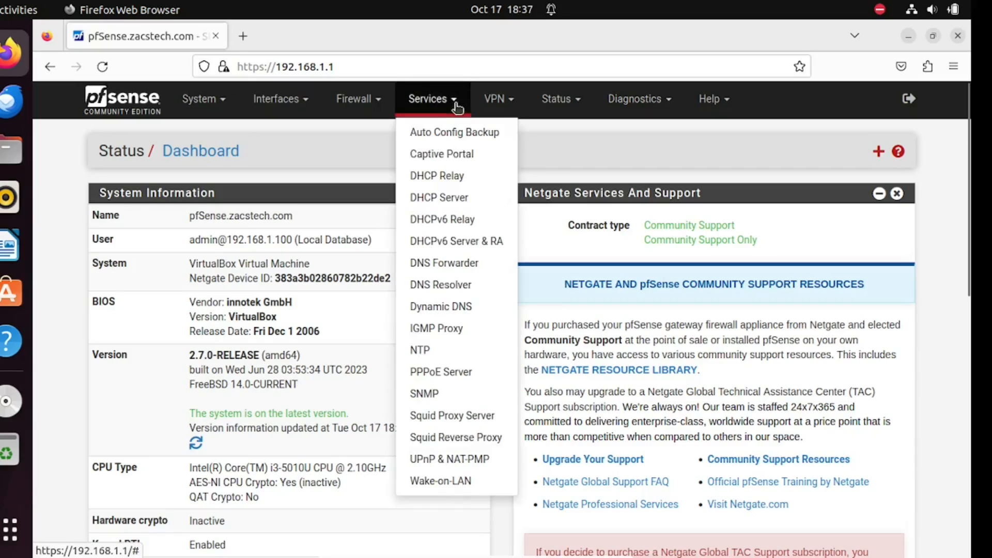
mouse_move(454, 132)
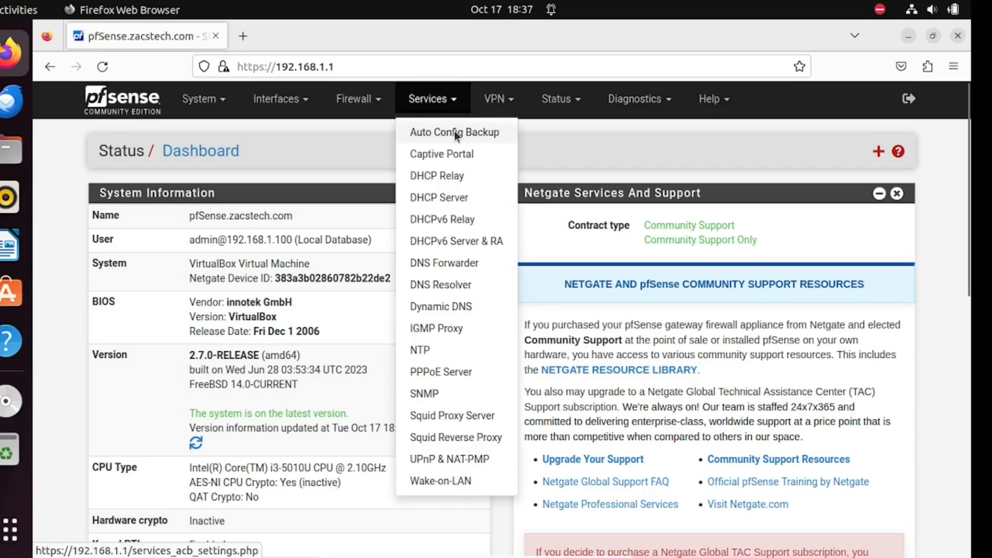
click(454, 131)
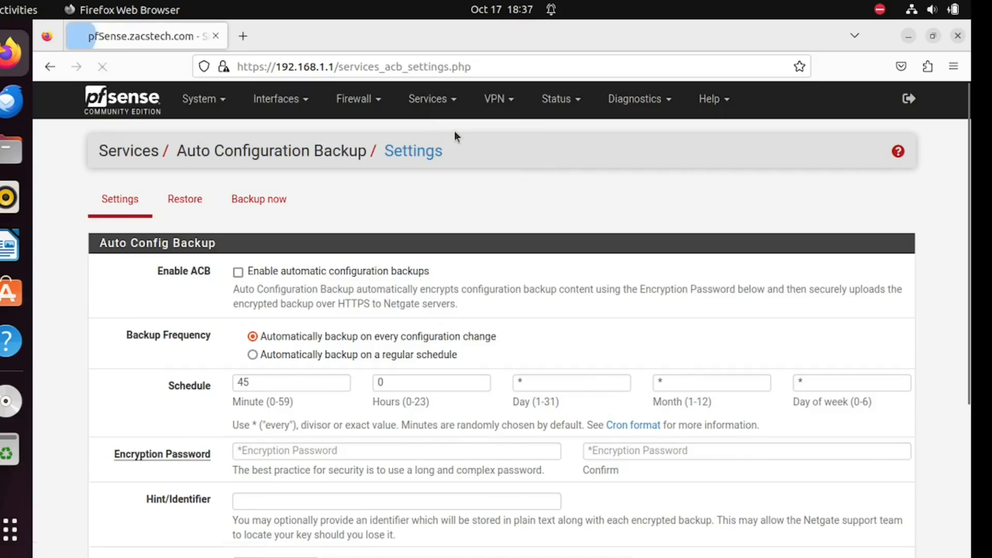
Enable ACB, trying the regular schedule before choosing backup on every configuration change.
click(238, 271)
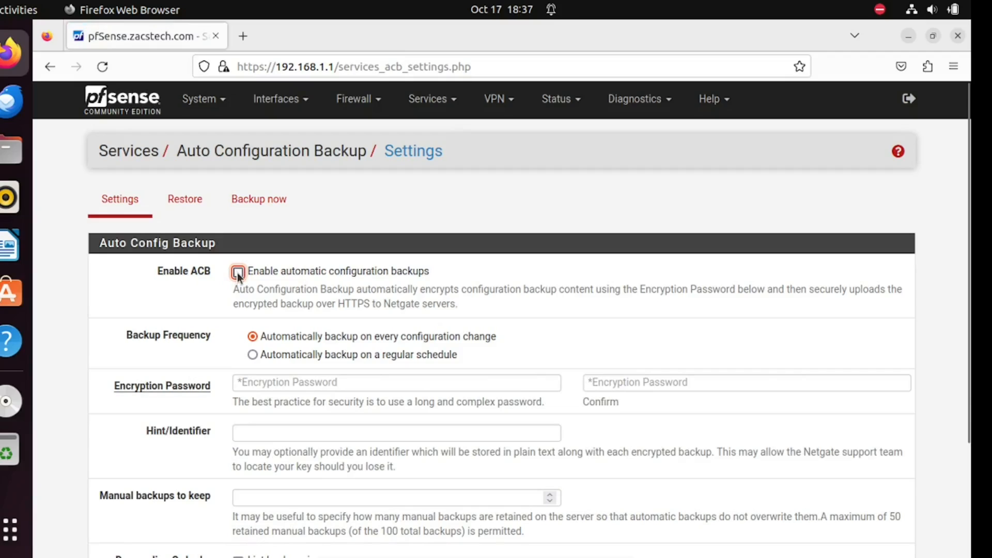
click(238, 275)
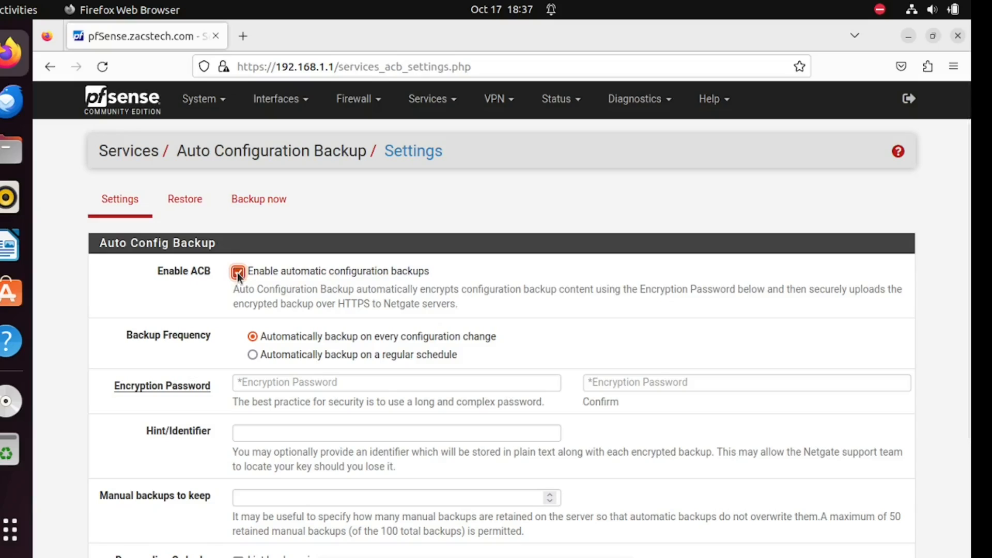
click(237, 272)
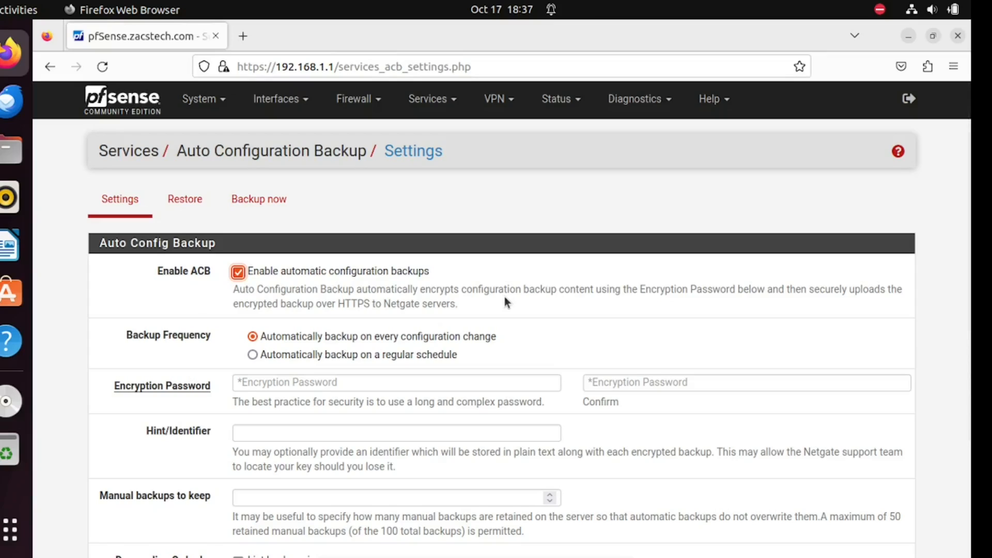
mouse_move(515, 359)
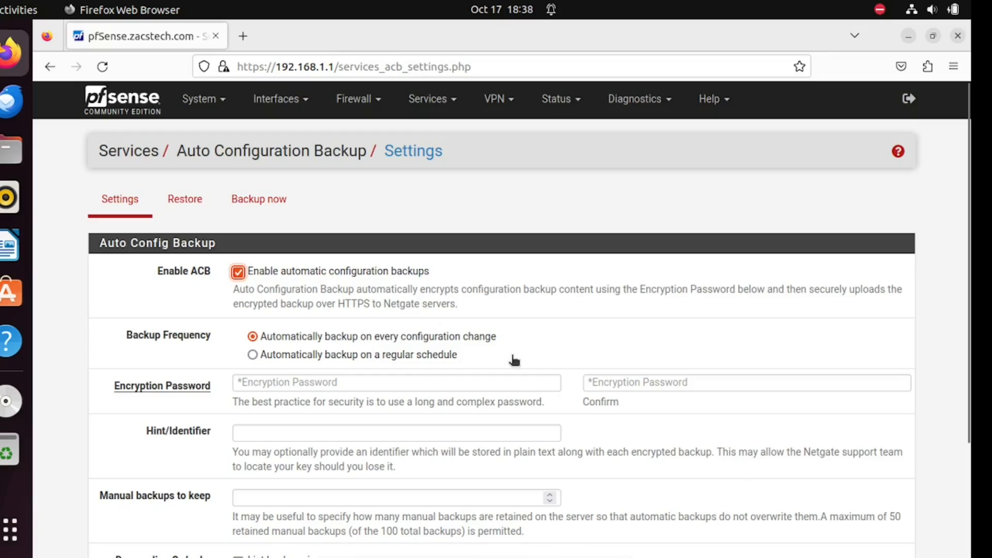
click(253, 354)
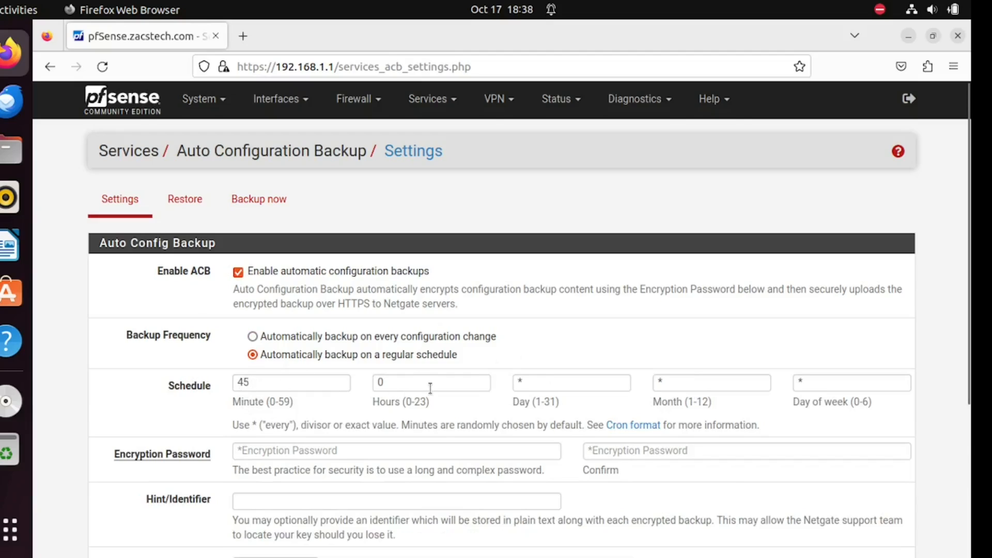
mouse_move(570, 378)
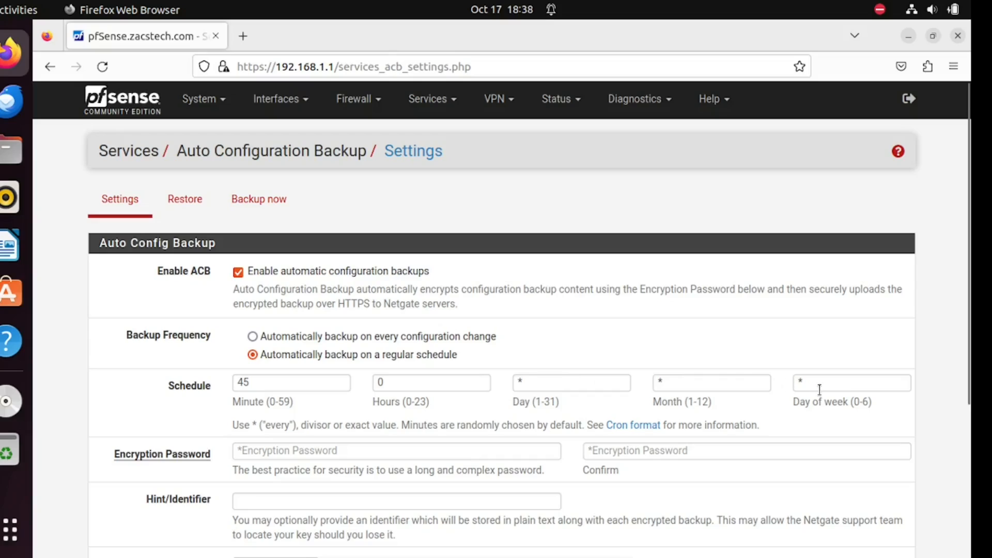
mouse_move(737, 376)
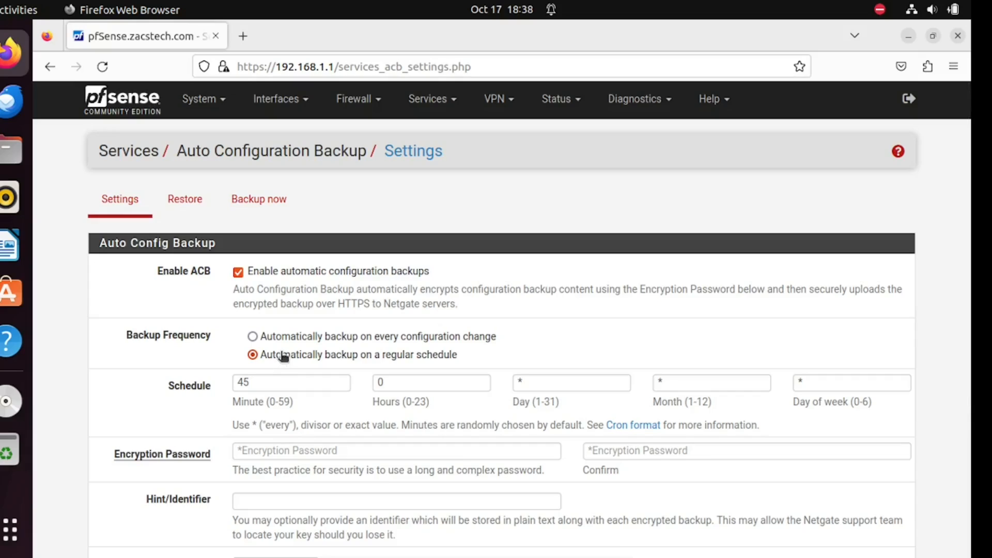
click(253, 336)
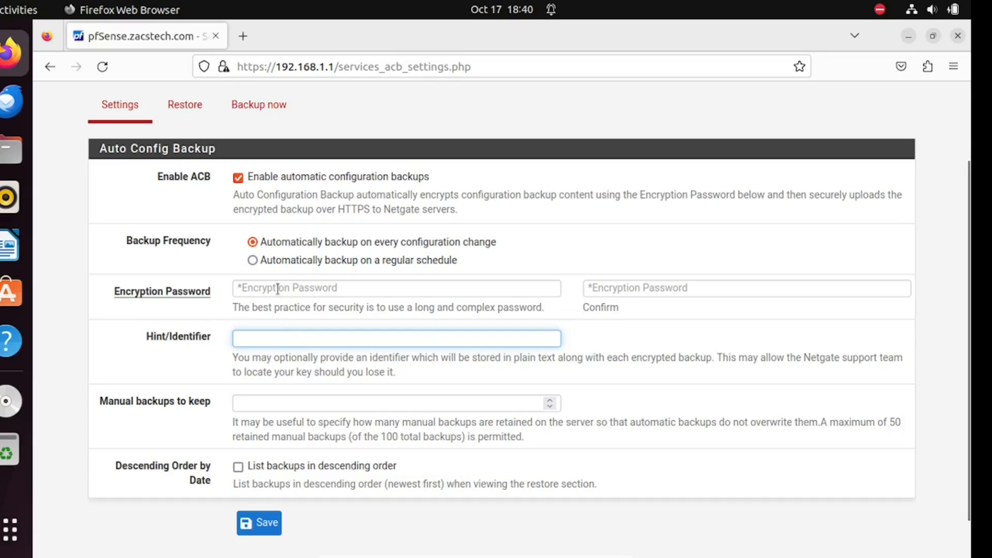
Enter the backup encryption password and type it again in Confirm.
click(396, 288)
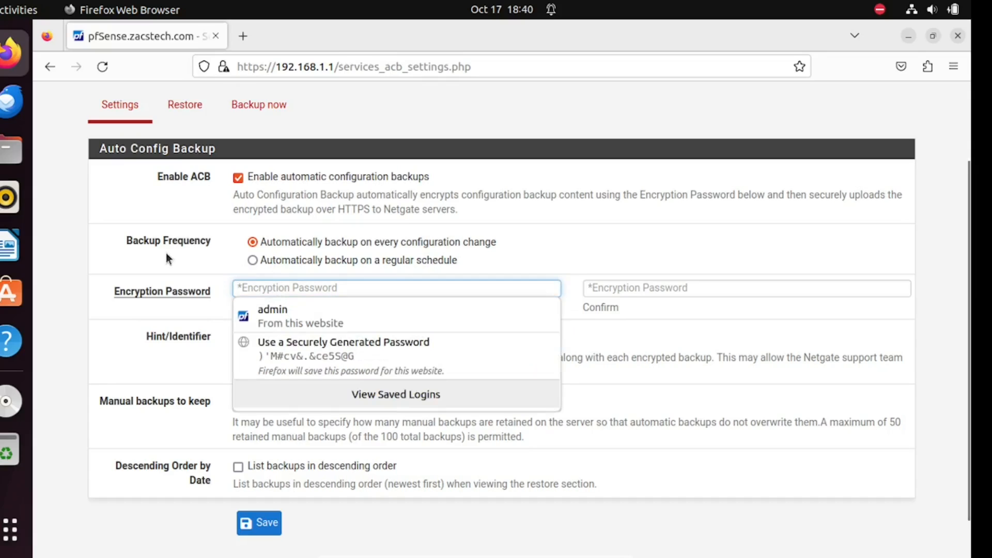
mouse_move(265, 288)
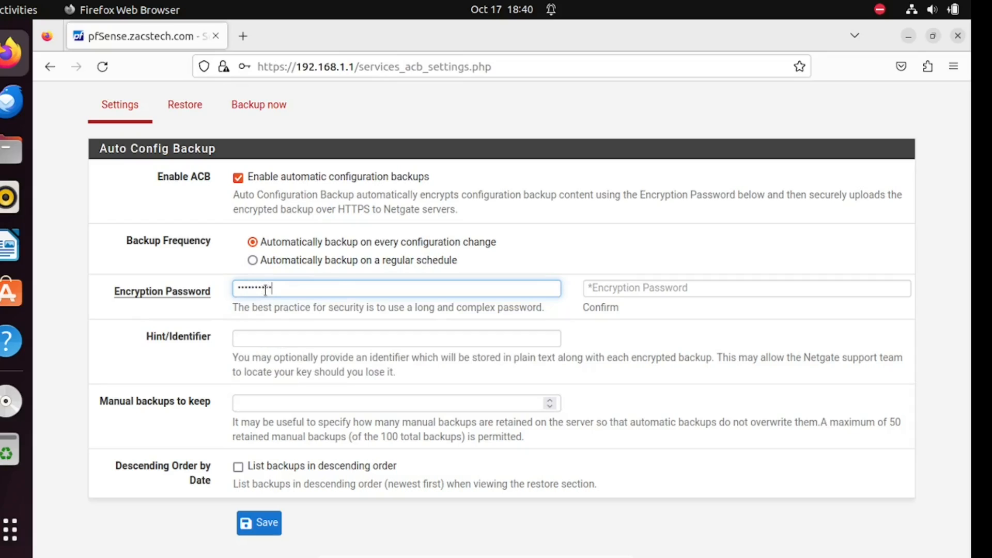
text(password)
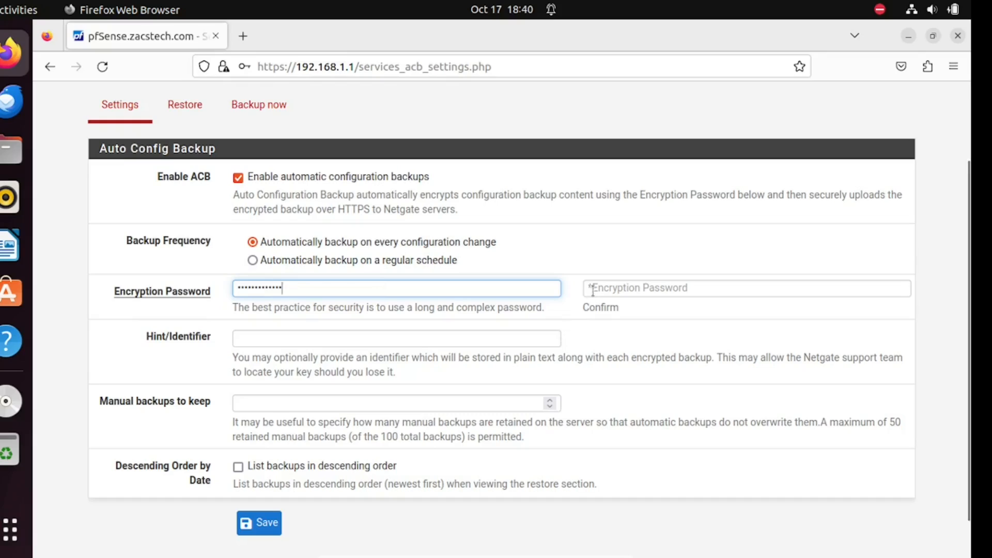
click(745, 288)
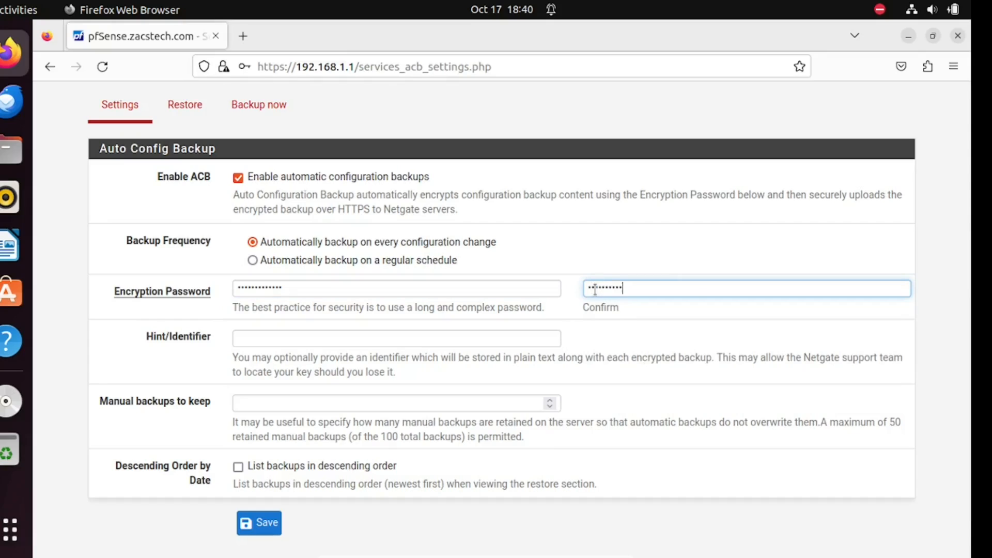
text(•)
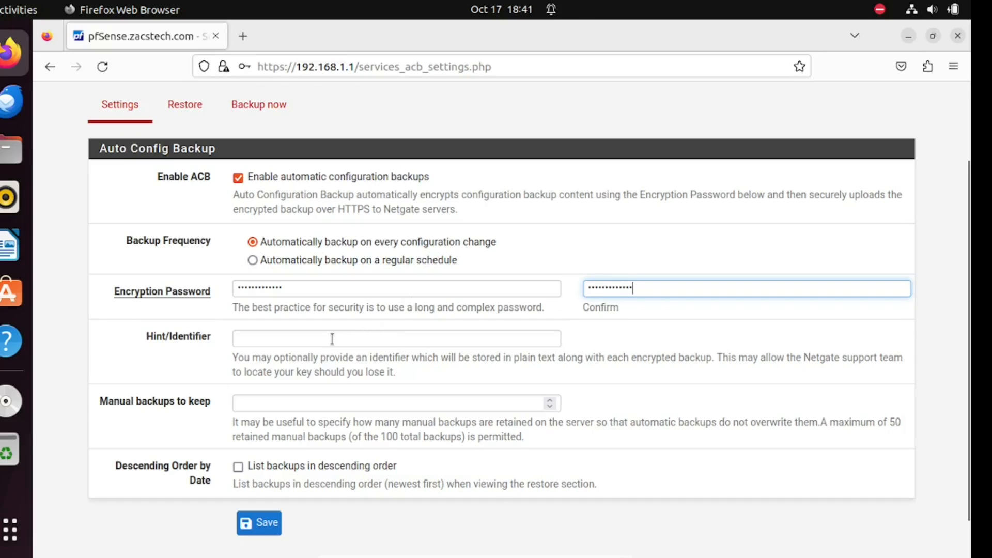
click(397, 338)
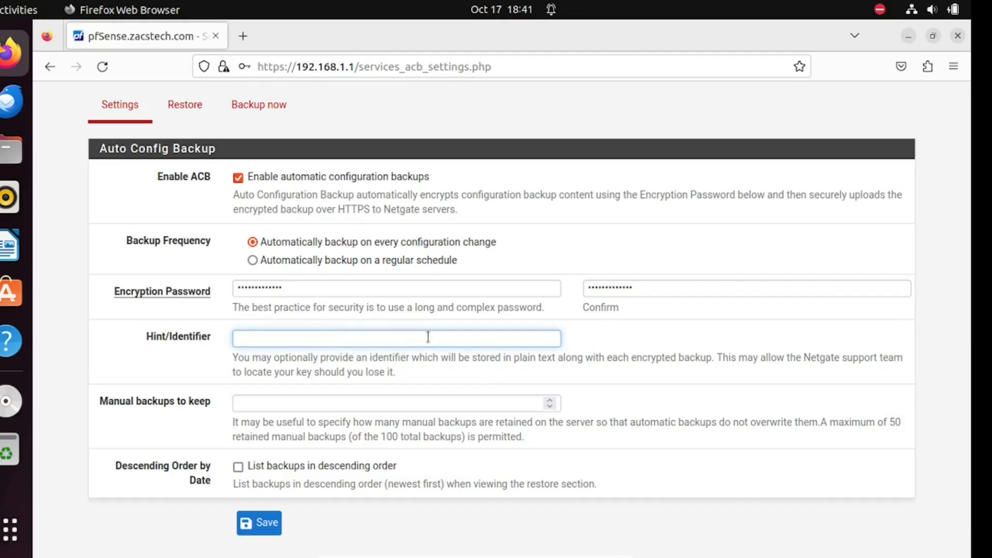
Select the Manual backups to keep field and scroll further down the settings.
click(392, 403)
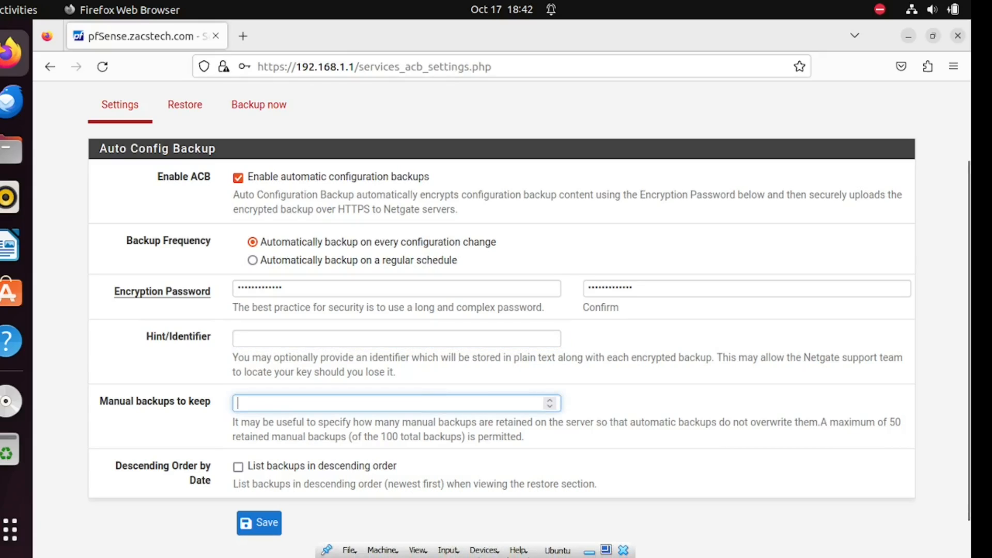
mouse_move(972, 339)
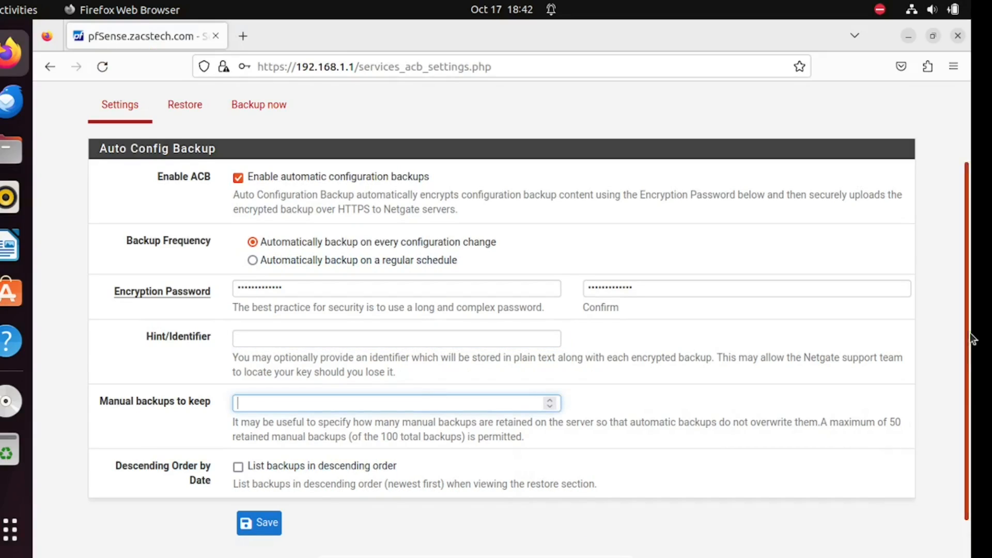
scroll(down, 3)
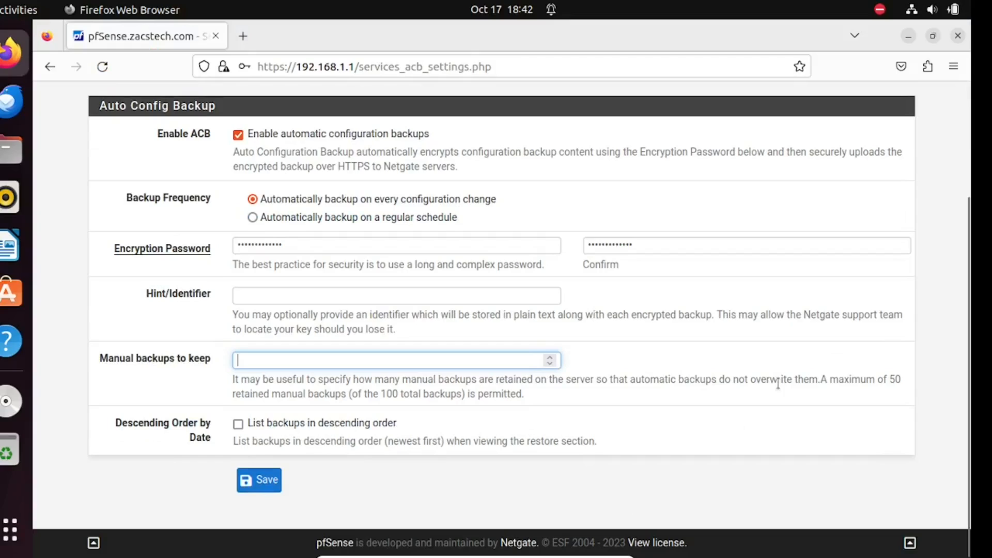
mouse_move(558, 373)
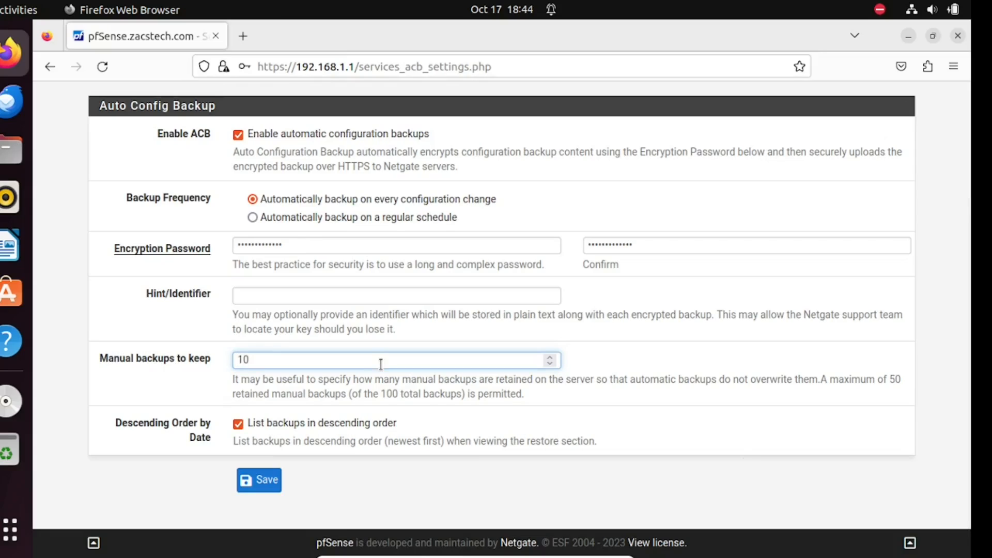
mouse_move(380, 481)
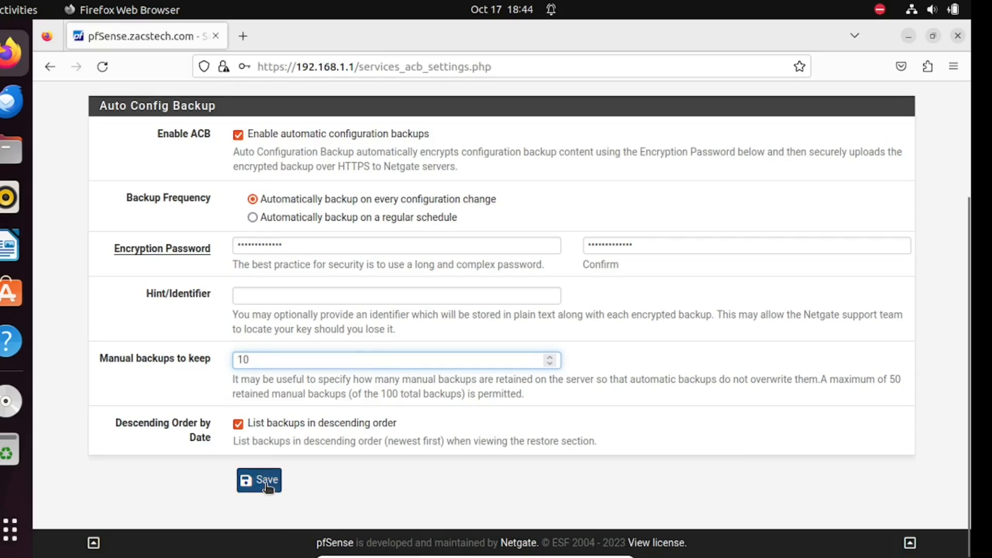
Save the Auto Configuration Backup settings, declining to store the password in Firefox.
click(259, 479)
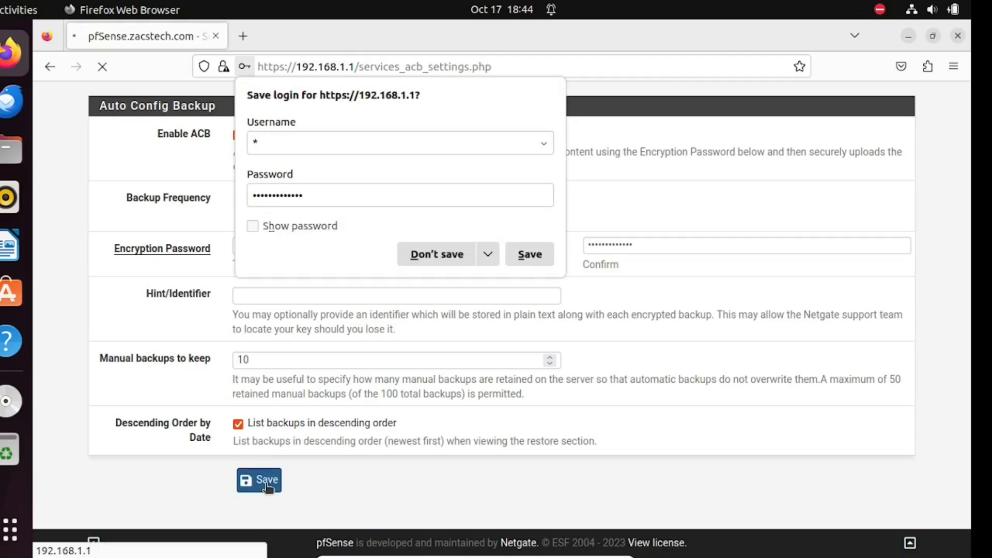
mouse_move(441, 350)
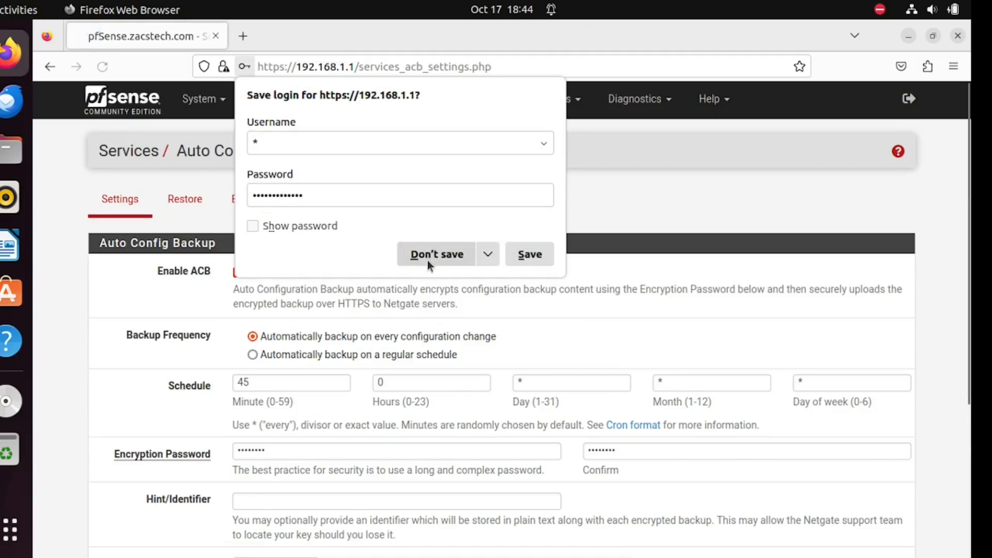
click(436, 254)
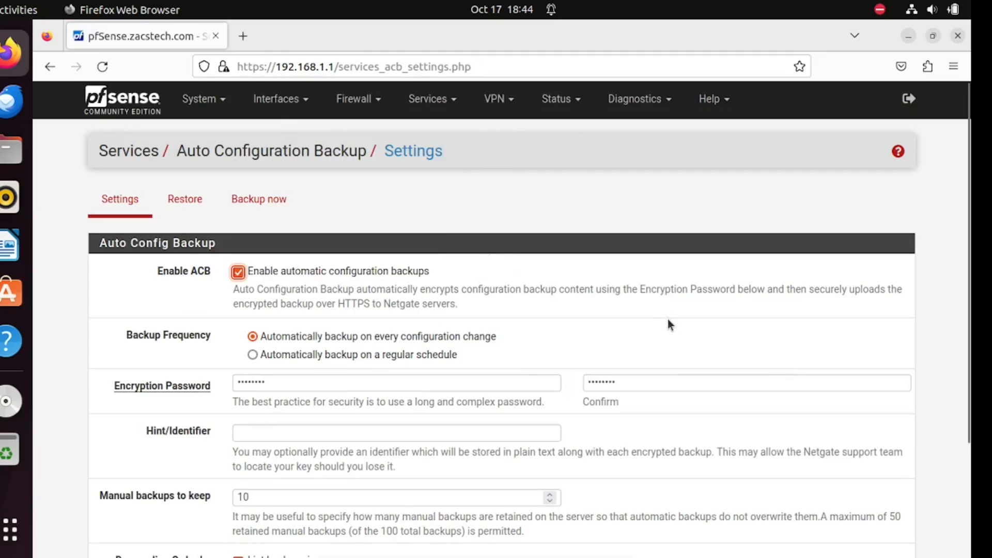
mouse_move(975, 367)
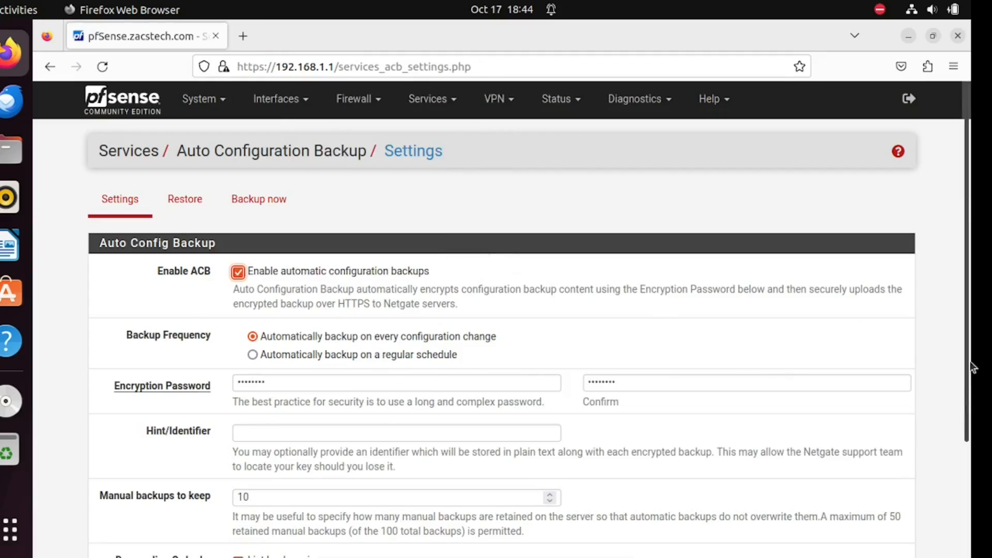
scroll(down, 3)
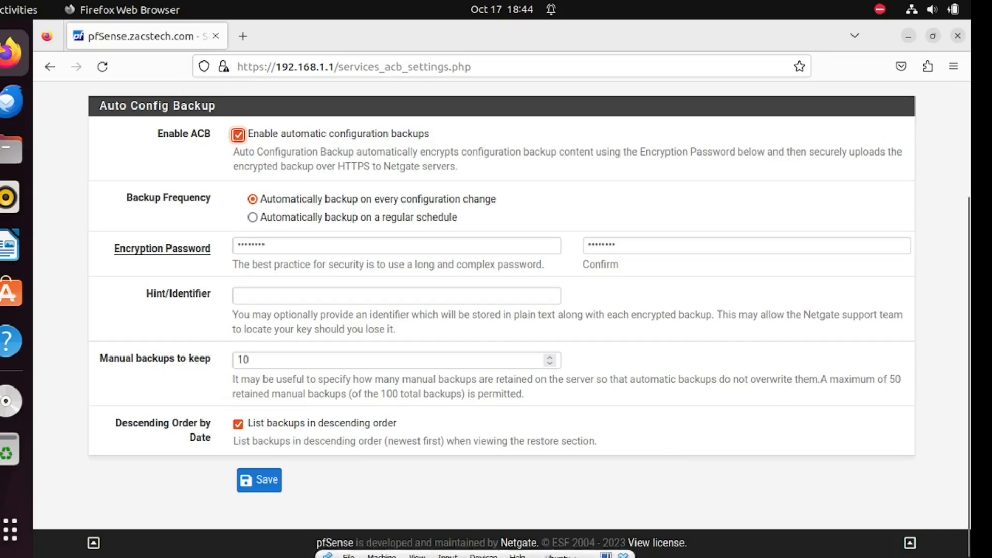
scroll(up, 3)
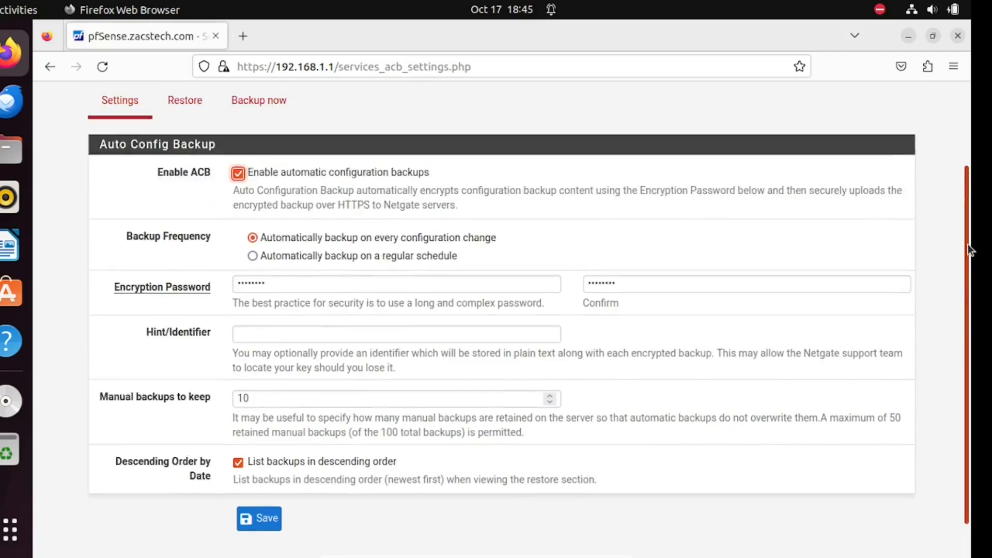
scroll(up, 3)
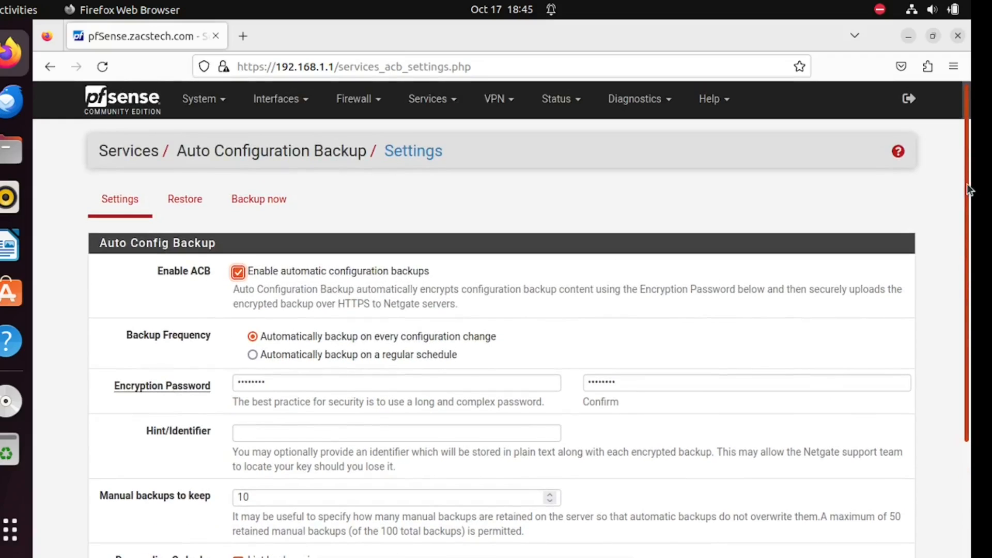
click(353, 67)
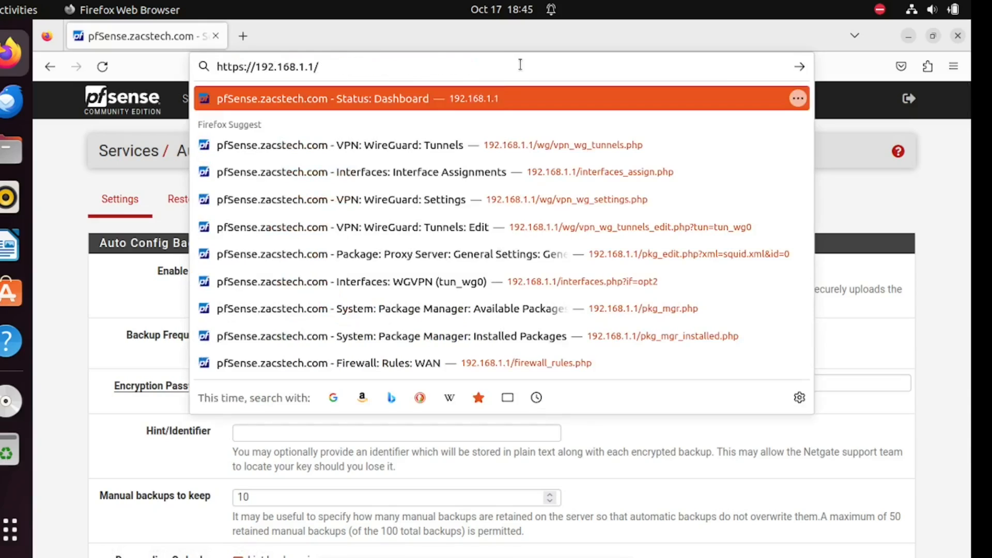
Load the dashboard and scroll through it to rearrange the Interfaces widget.
key(Return)
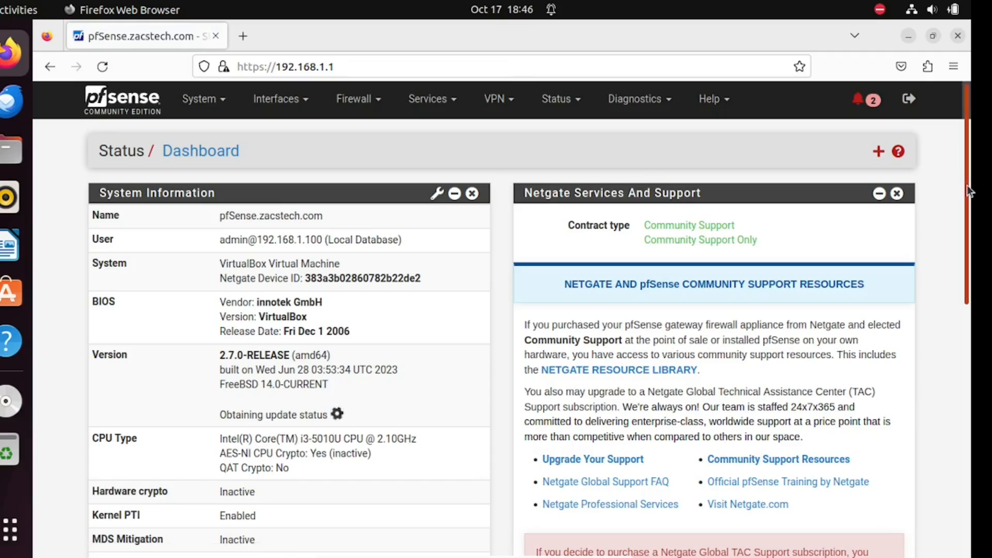
scroll(down, 3)
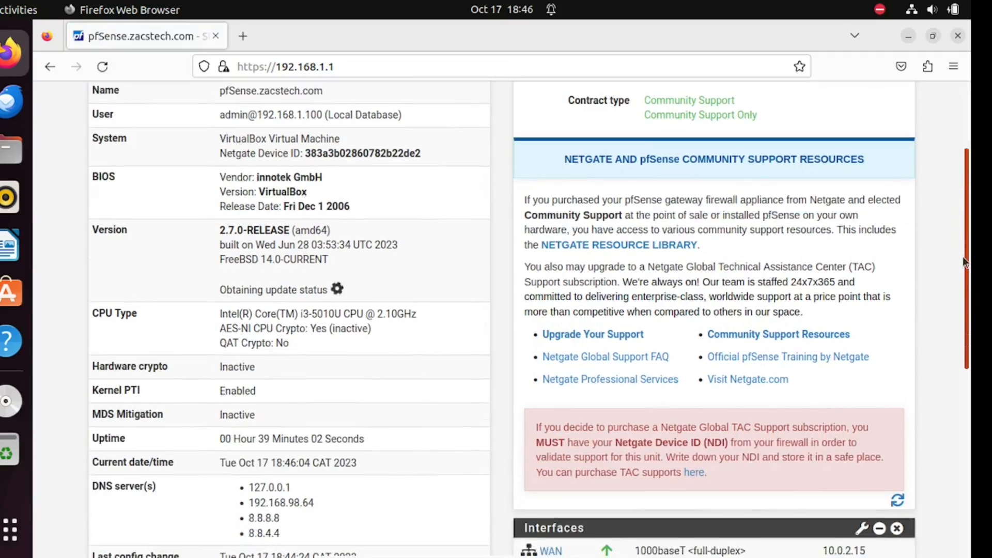
scroll(down, 3)
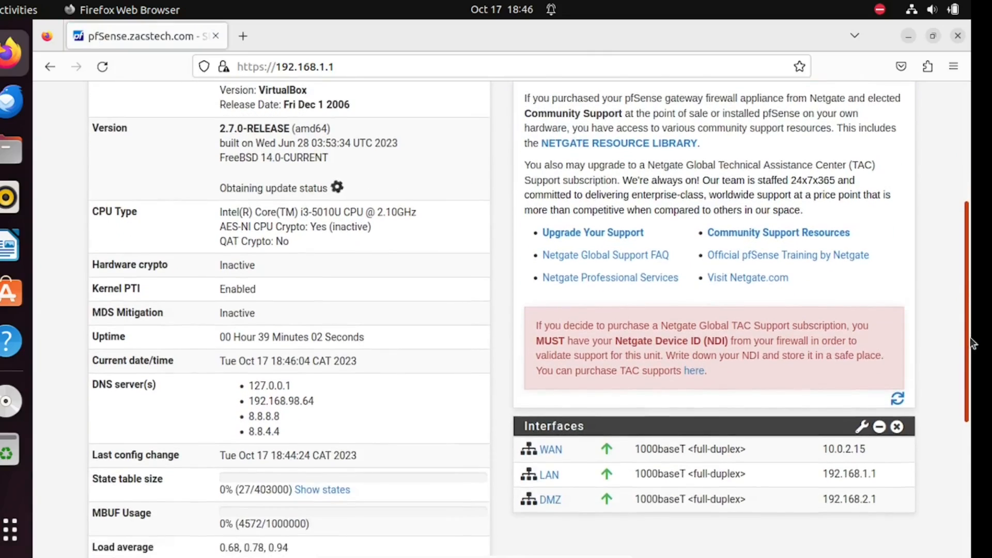
scroll(down, 3)
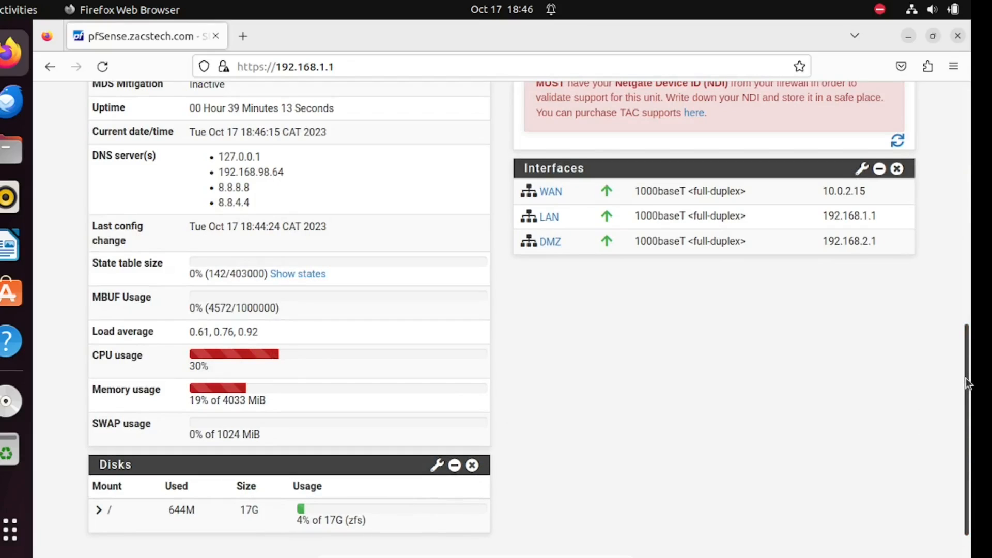
scroll(up, 3)
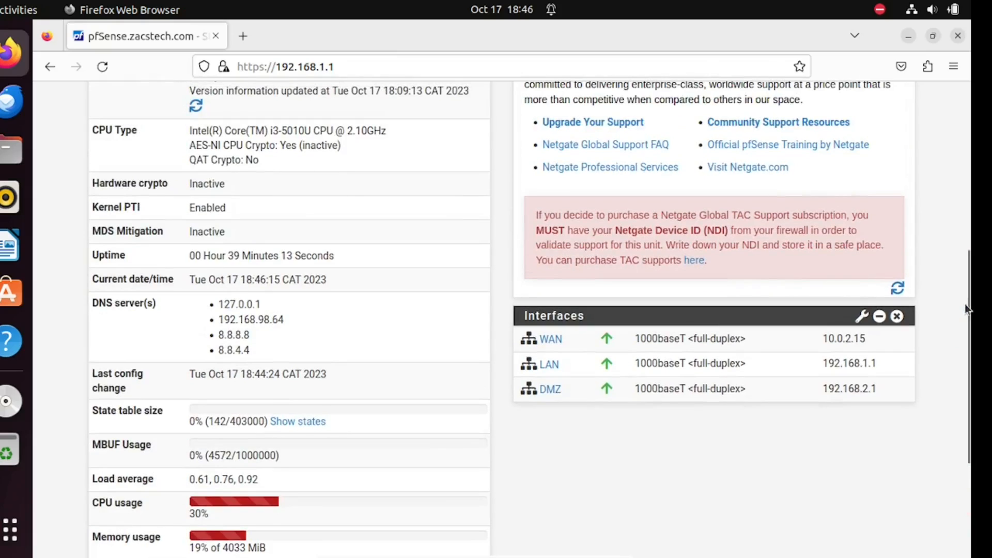
scroll(up, 3)
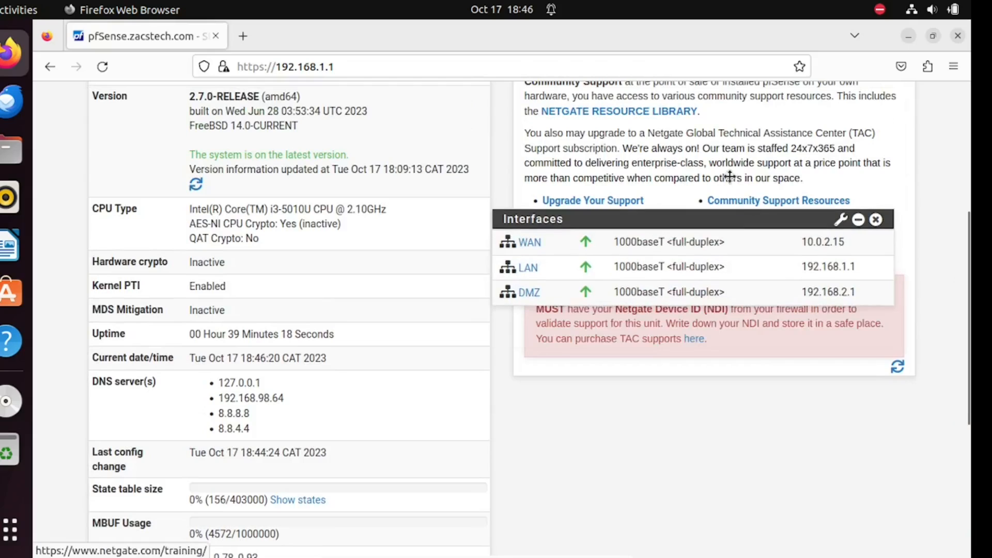
scroll(up, 3)
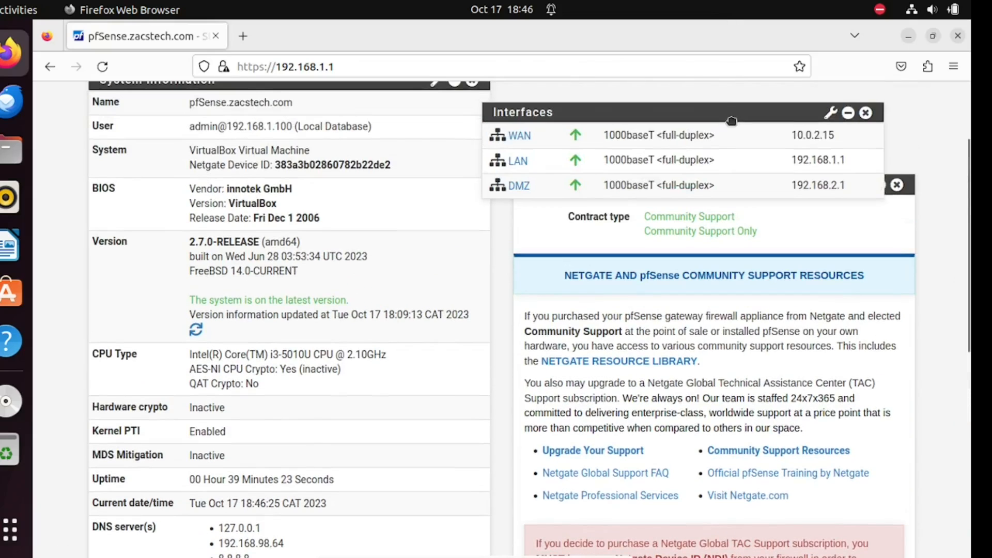
scroll(up, 3)
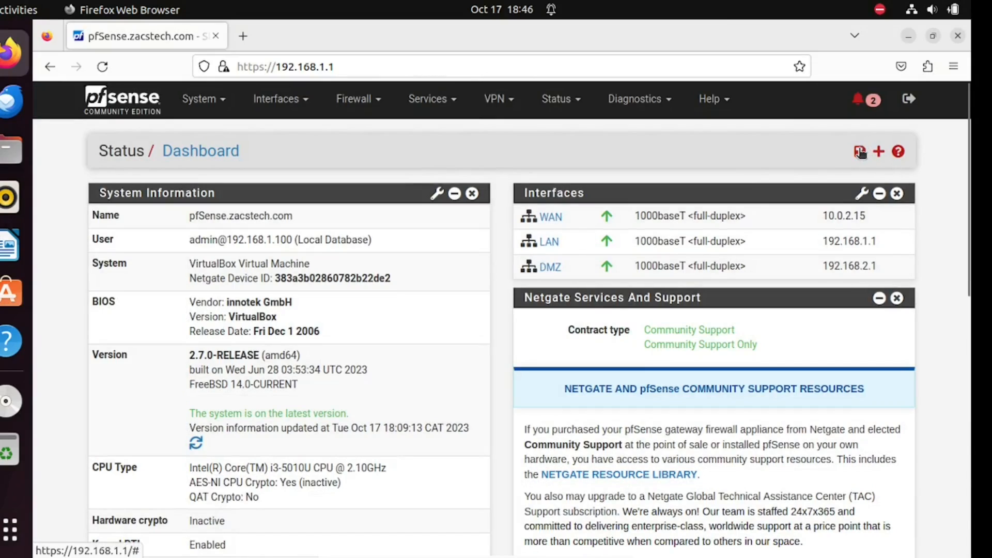
mouse_move(859, 152)
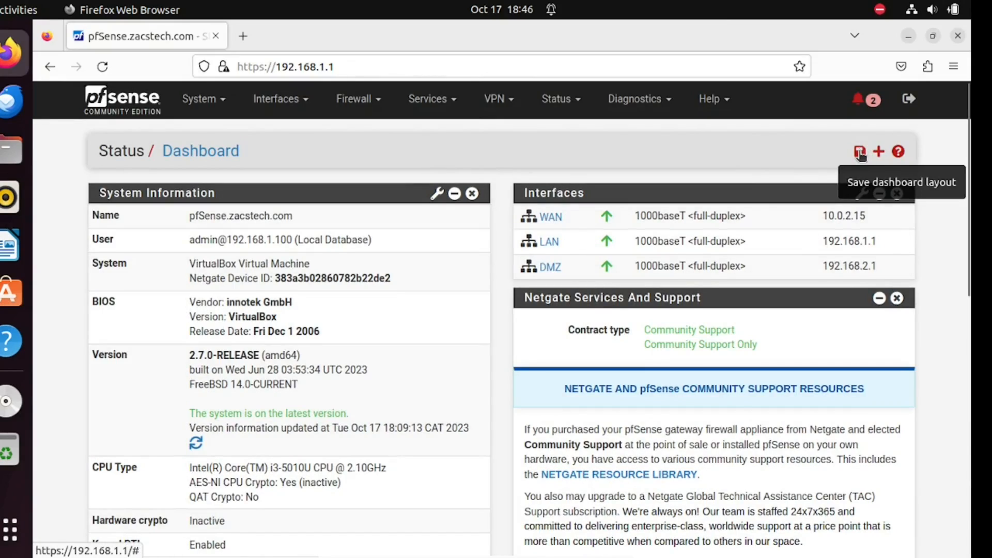
Save the dashboard layout using the icon beside + in the header.
click(860, 151)
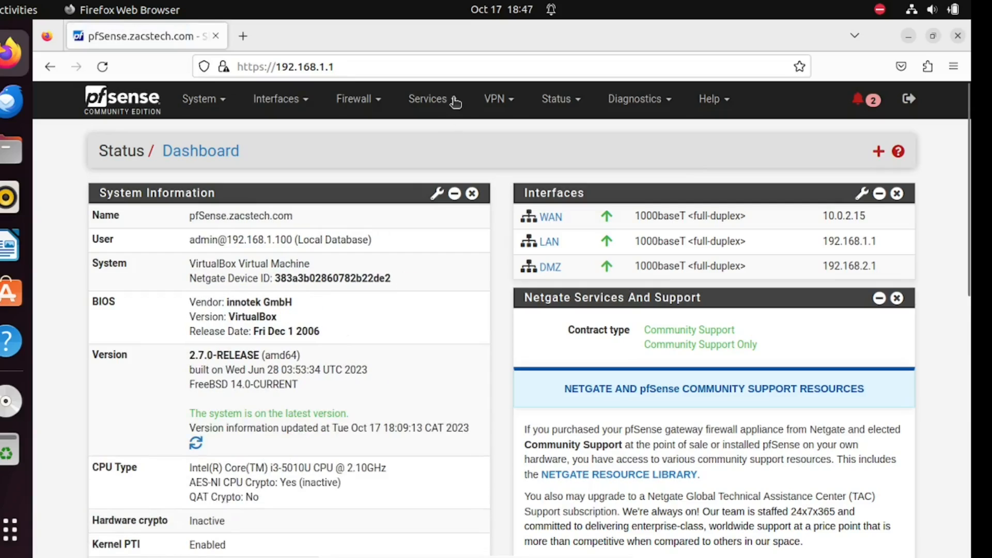
Return to Services > Auto Config Backup.
click(429, 98)
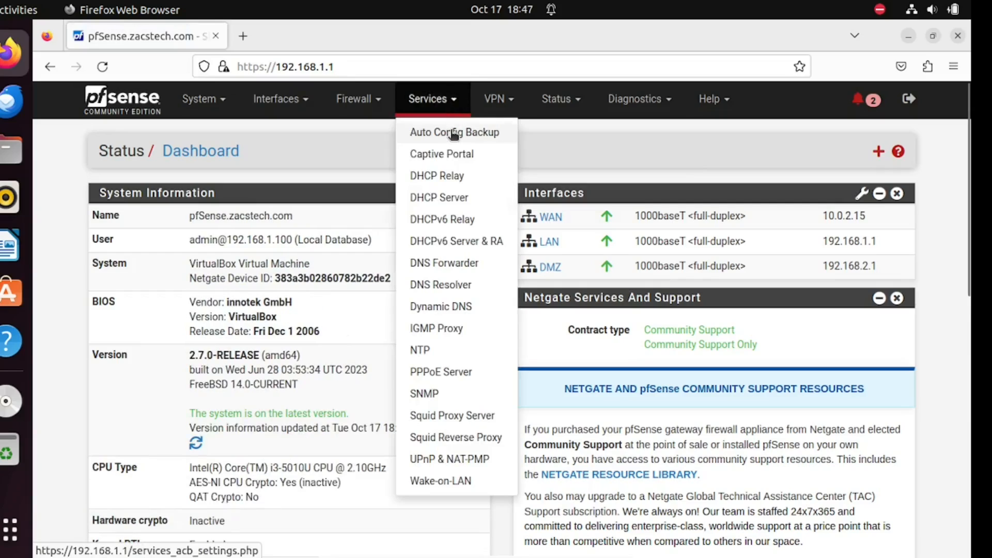
click(454, 132)
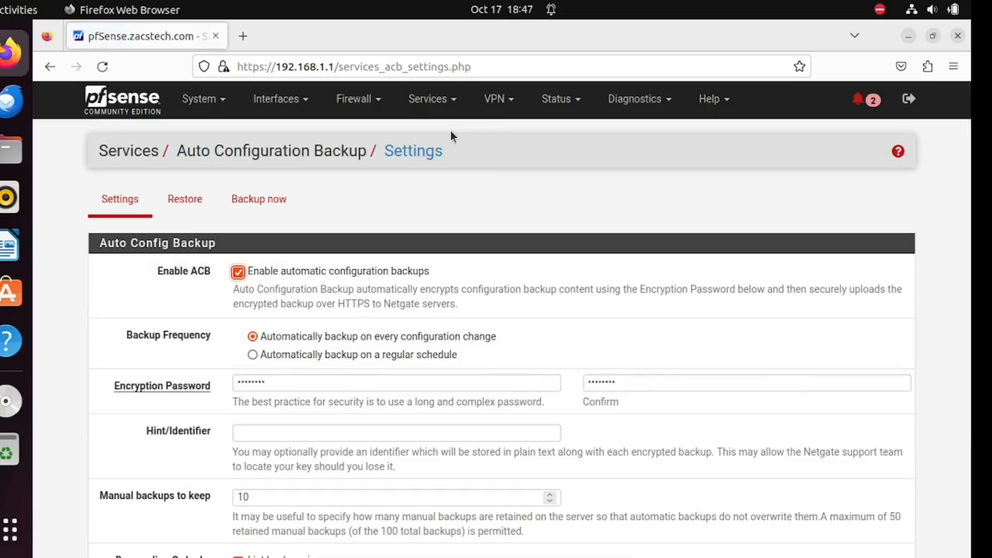
mouse_move(447, 184)
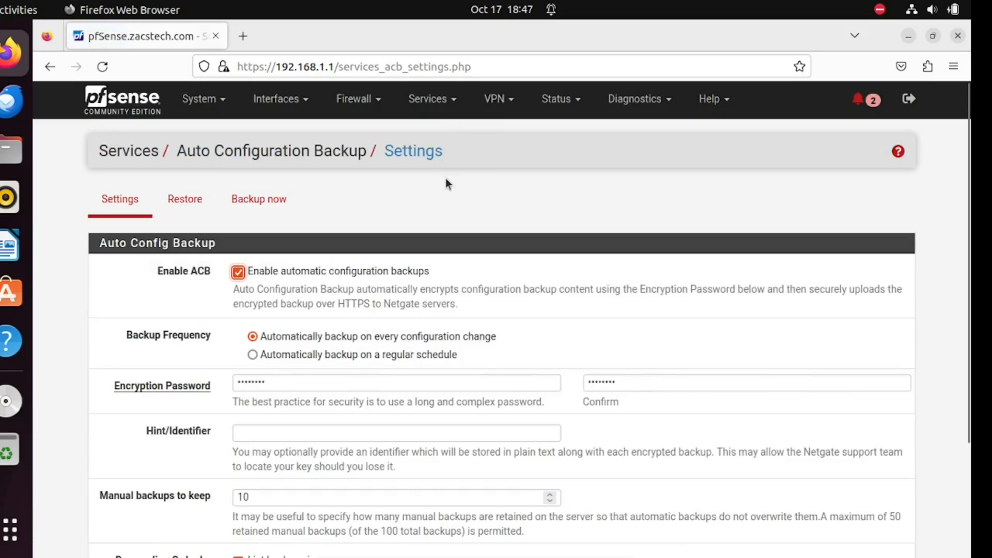
mouse_move(211, 222)
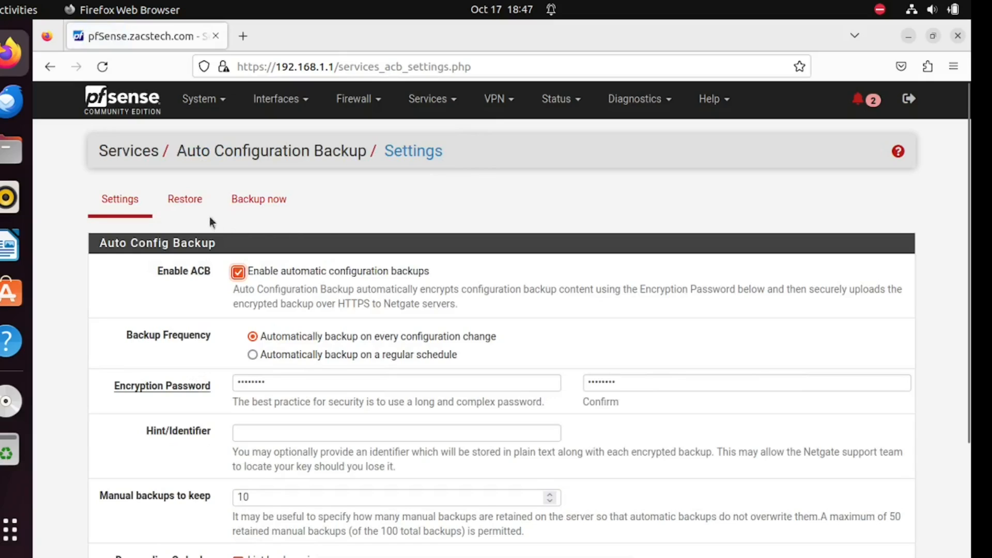
Open the Restore tab to list the hosted backup from 17 Oct 2023.
click(185, 198)
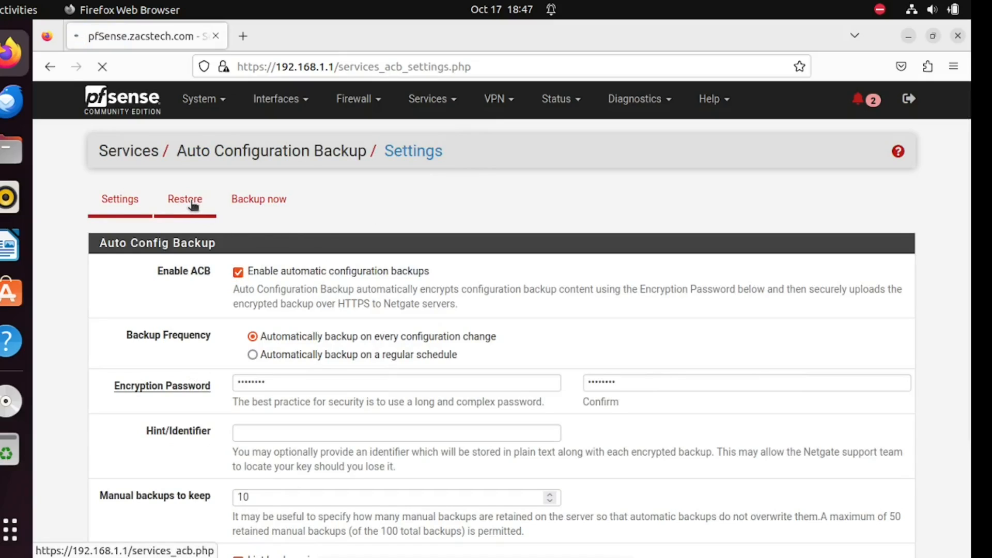
click(185, 198)
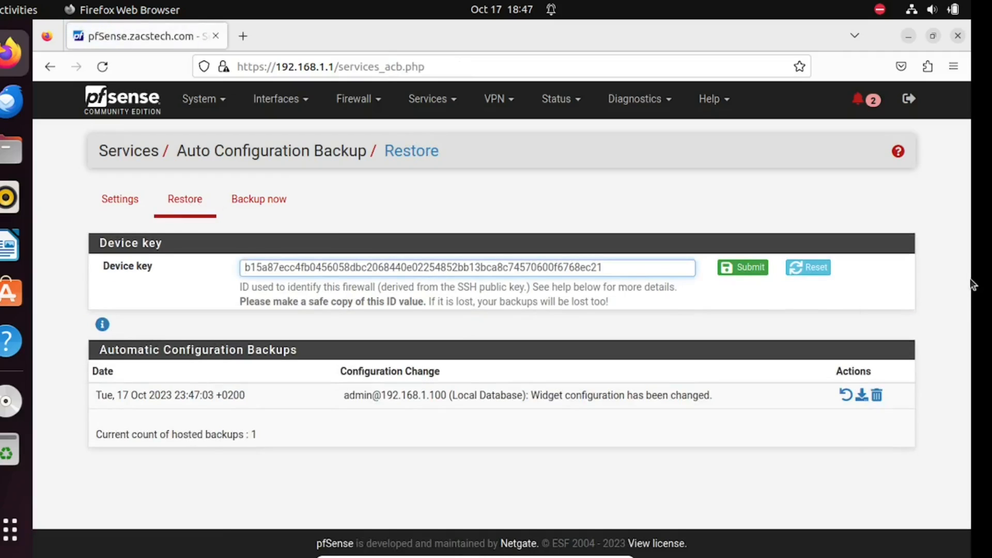
mouse_move(949, 361)
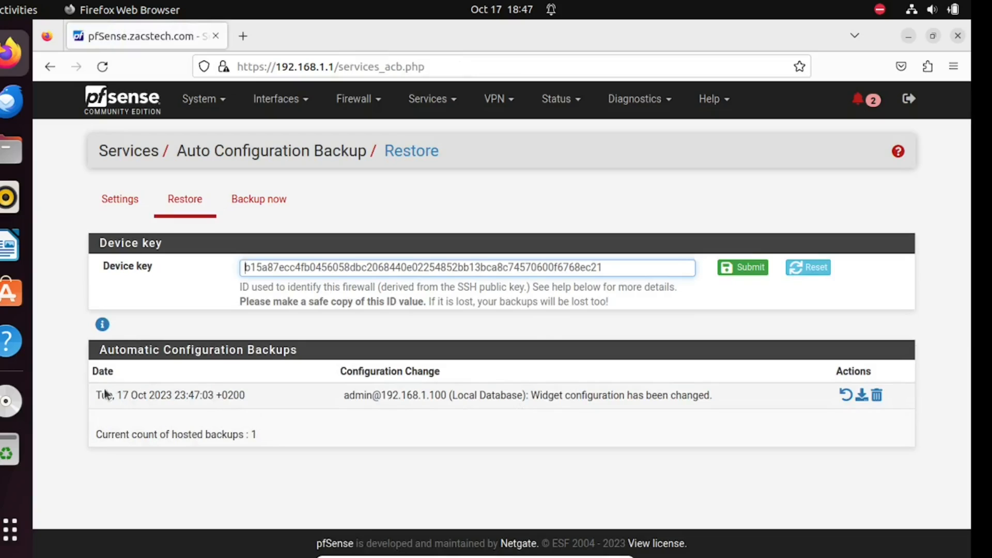
mouse_move(282, 403)
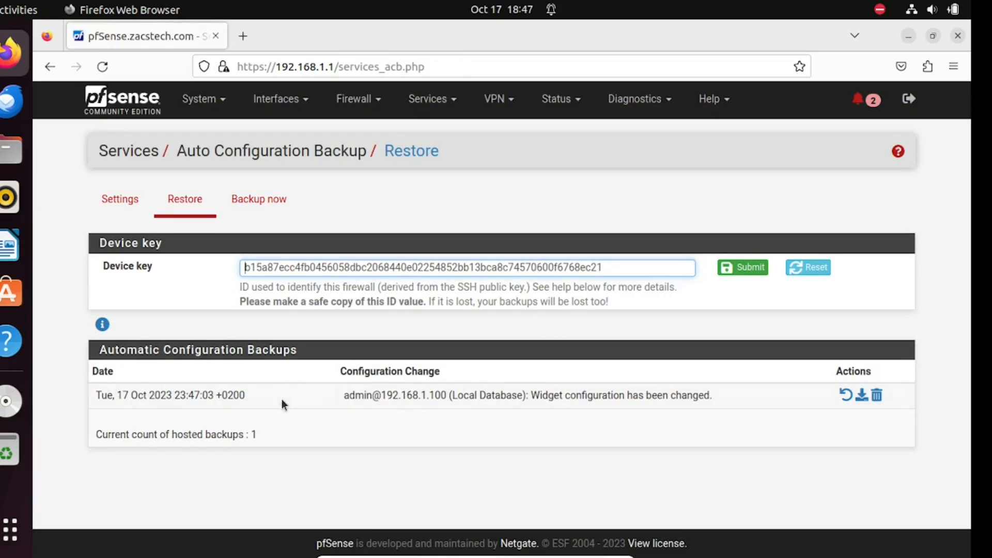
mouse_move(487, 421)
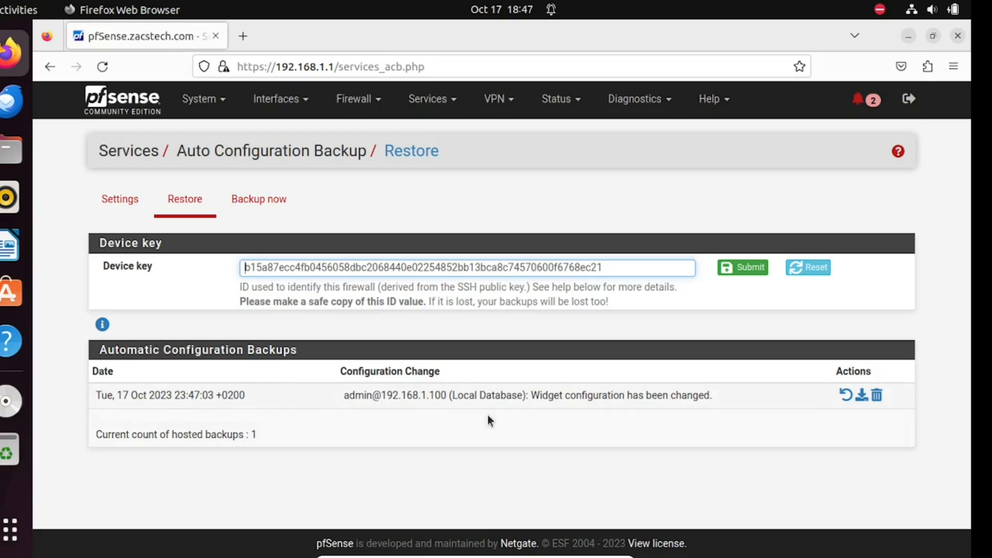
mouse_move(533, 360)
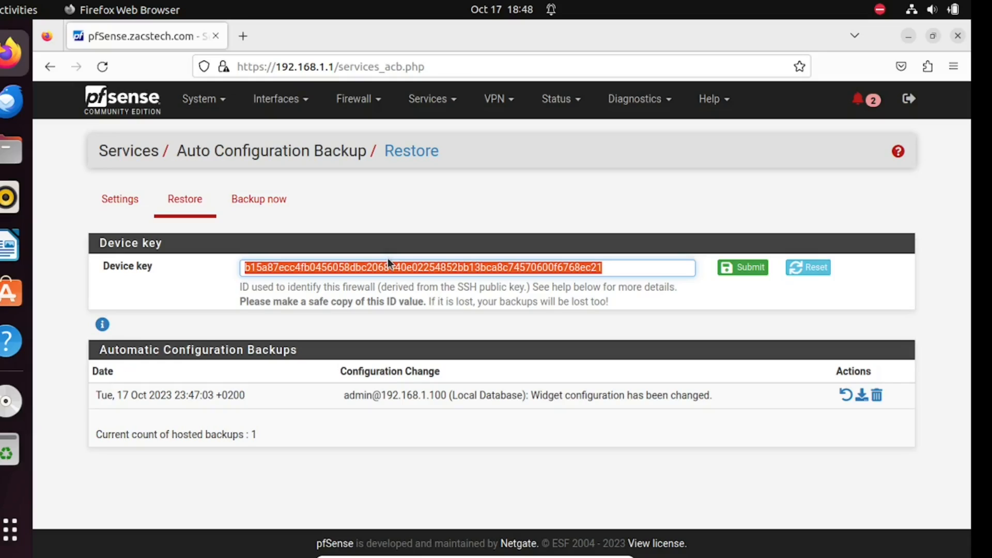
mouse_move(259, 199)
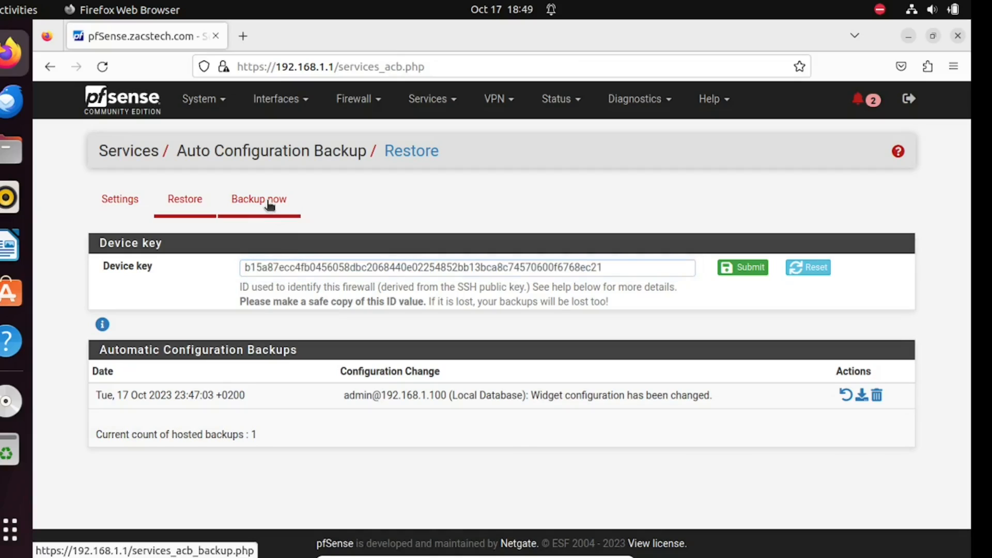
On Backup Now, queue a manual backup with revision reason 'Demo'.
click(258, 198)
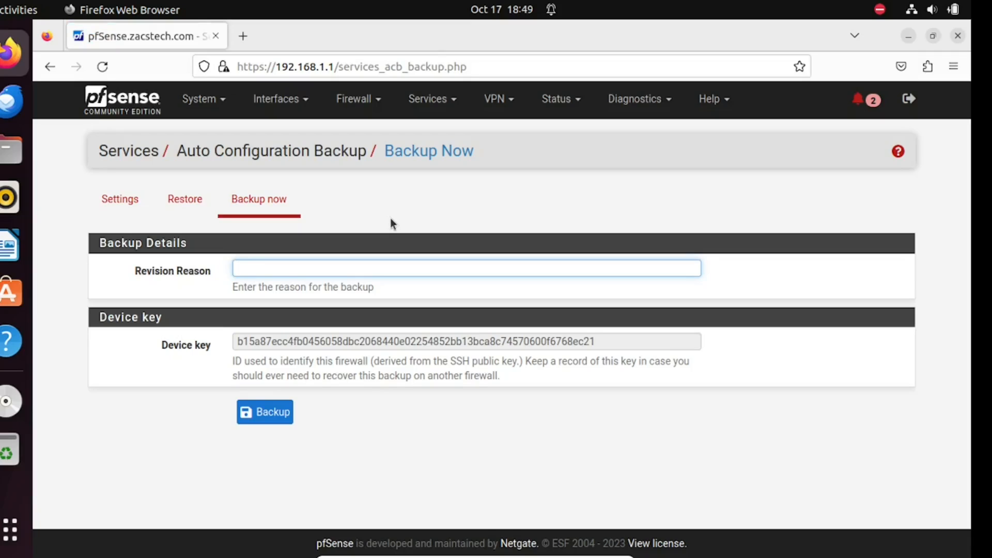
text(Demo)
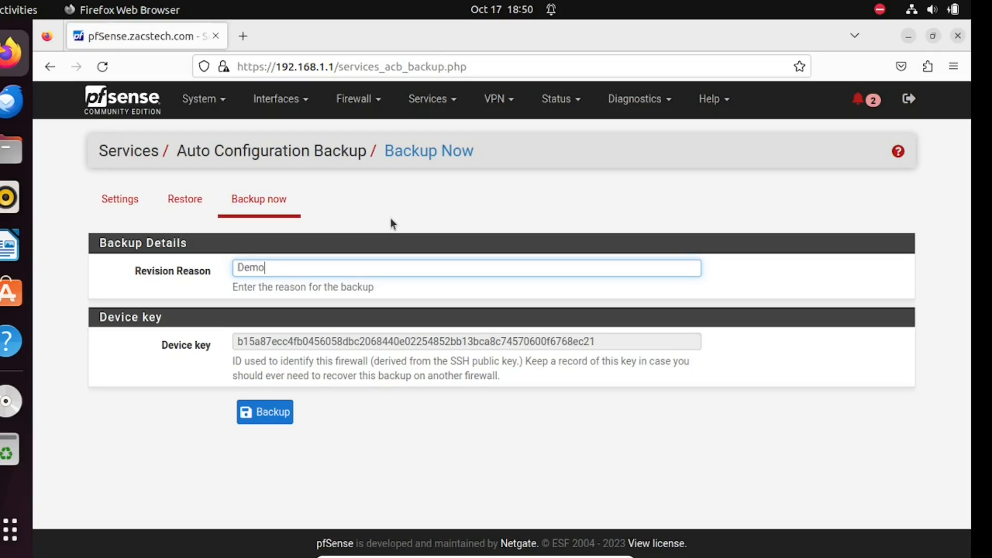
mouse_move(386, 241)
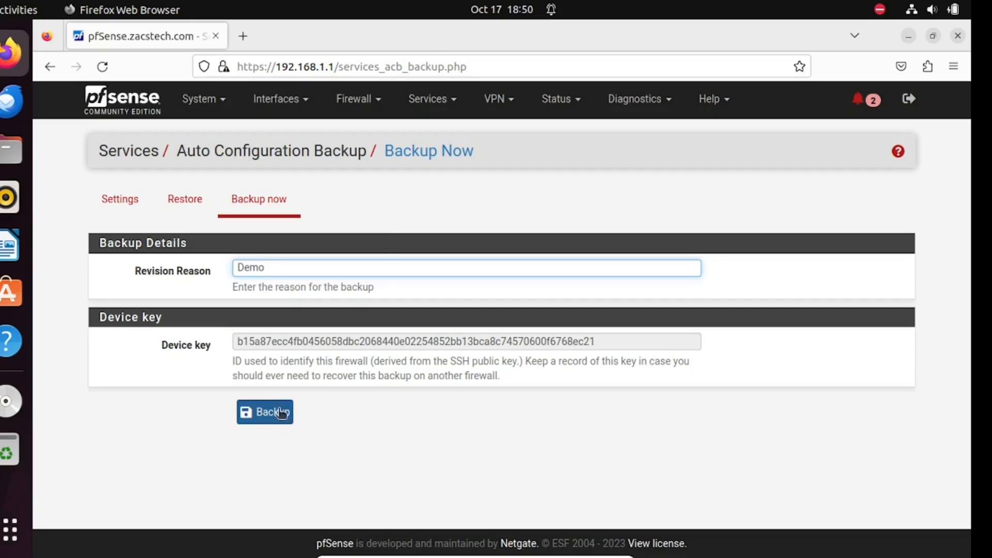
mouse_move(270, 404)
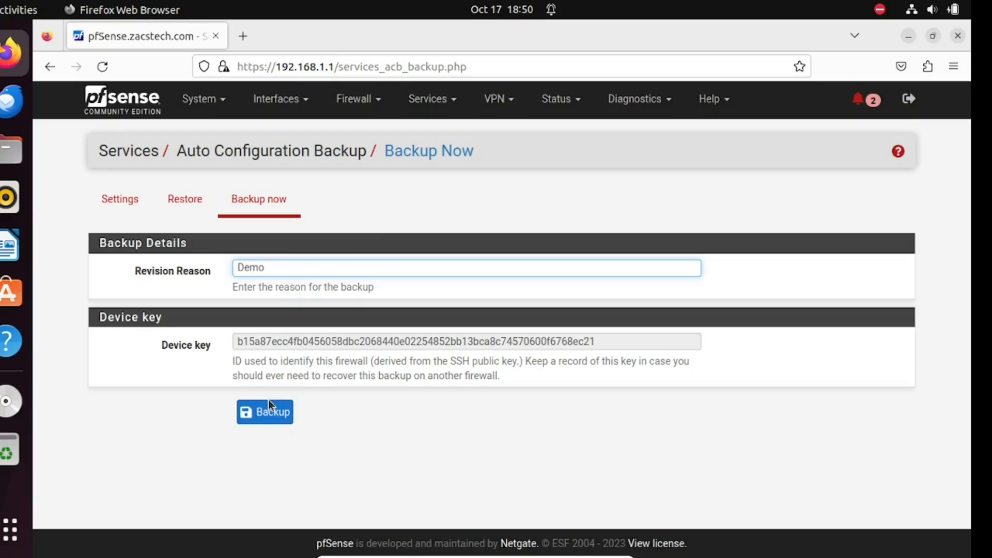
click(264, 412)
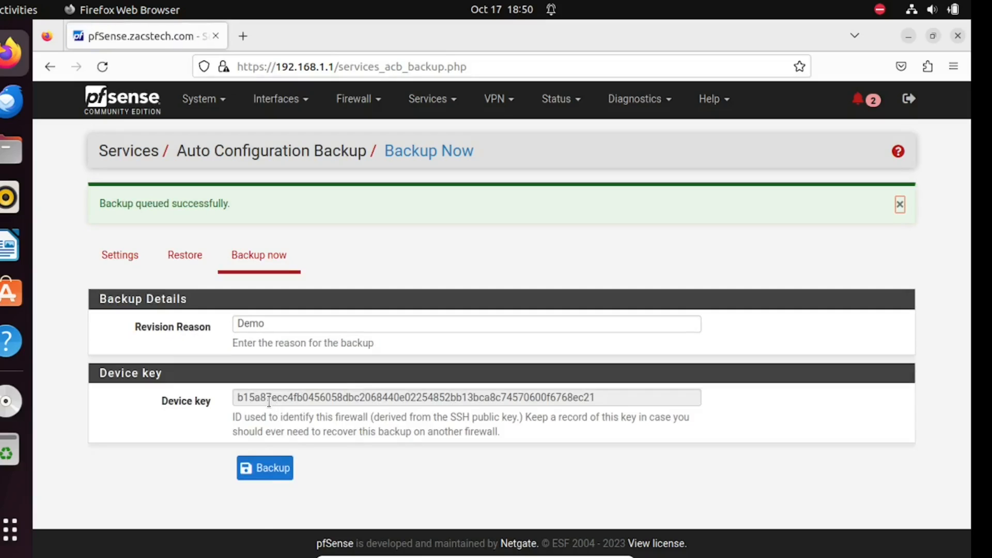
List the hosted backup revisions on the Restore tab: Demo and the widget change.
click(184, 255)
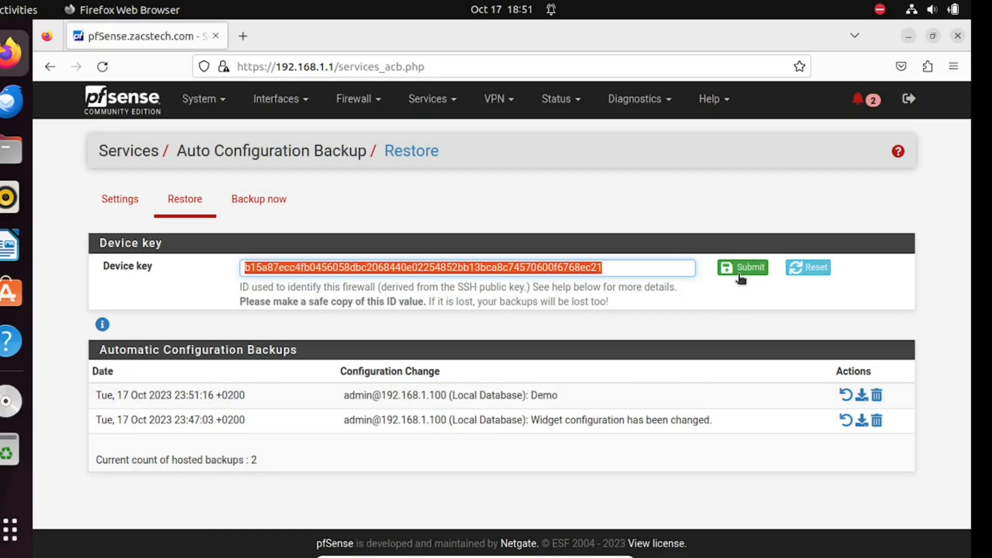
mouse_move(734, 285)
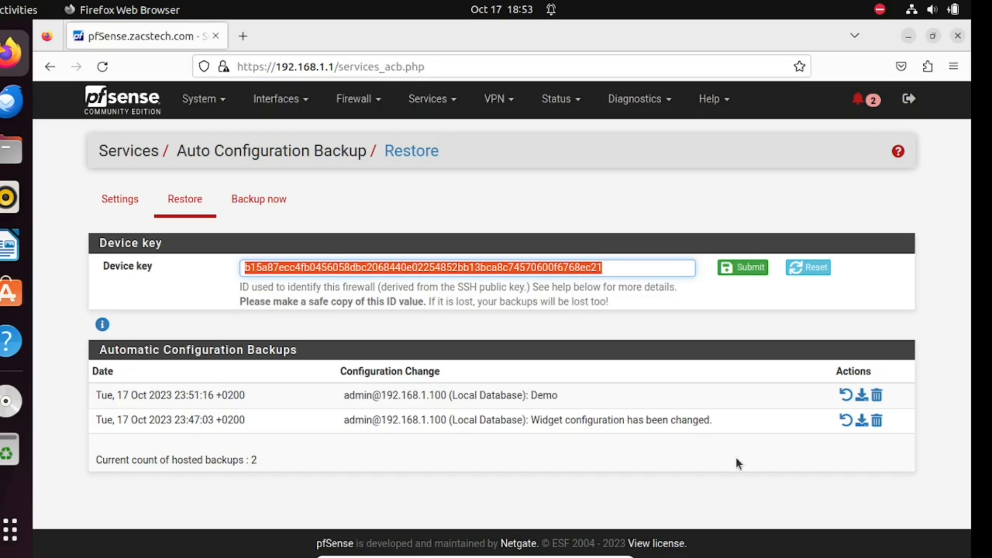
mouse_move(846, 395)
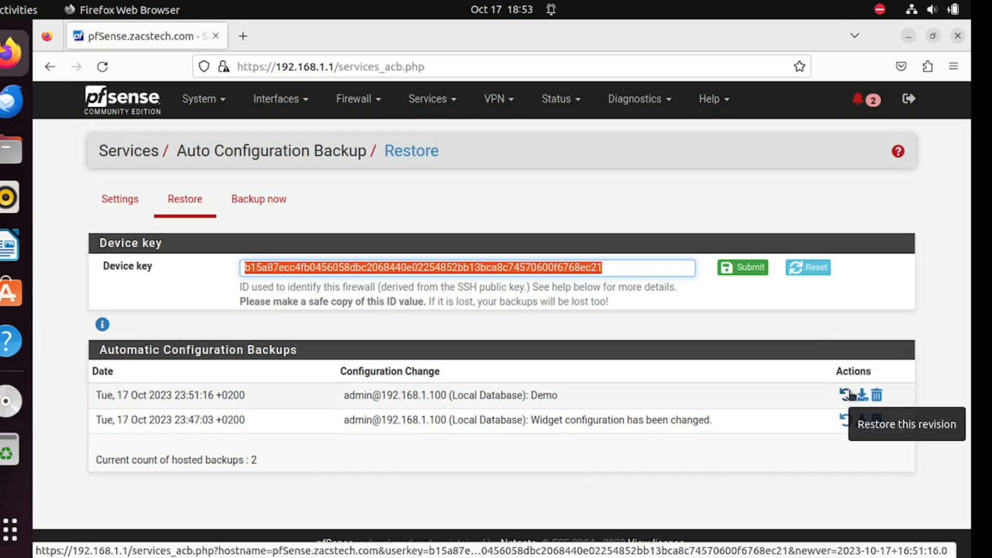
mouse_move(862, 395)
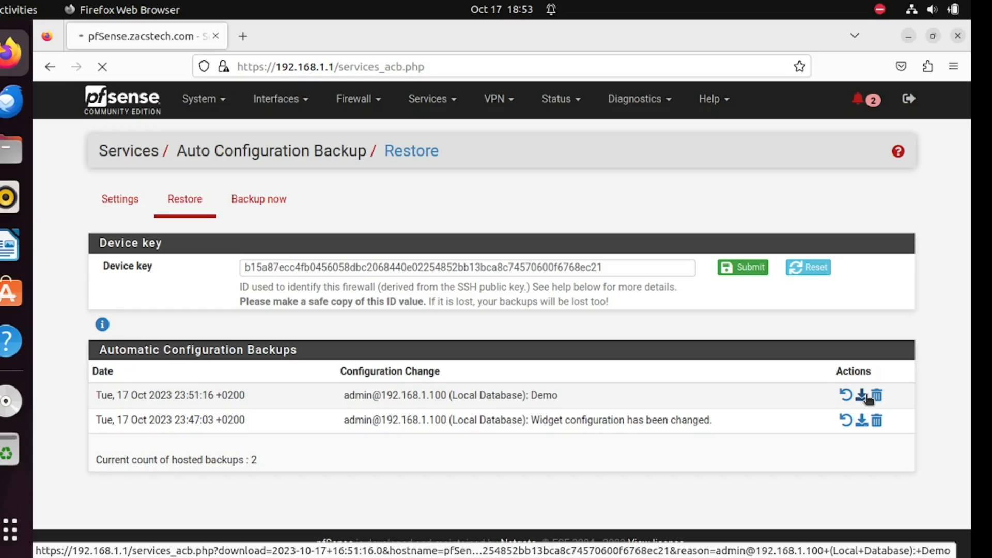
Open the Demo revision and scroll through its SHA256 summary and encrypted and decrypted config.xml.
click(860, 395)
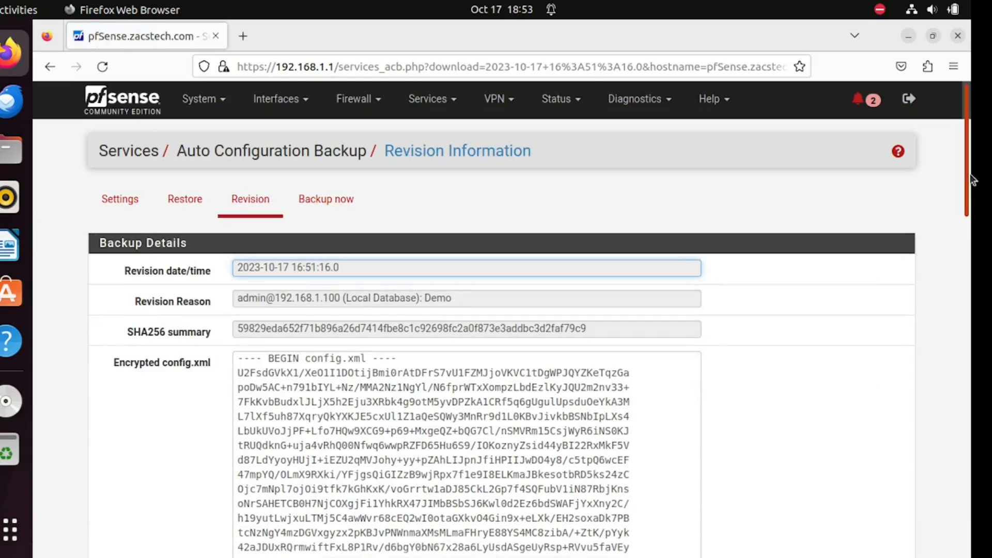
scroll(down, 3)
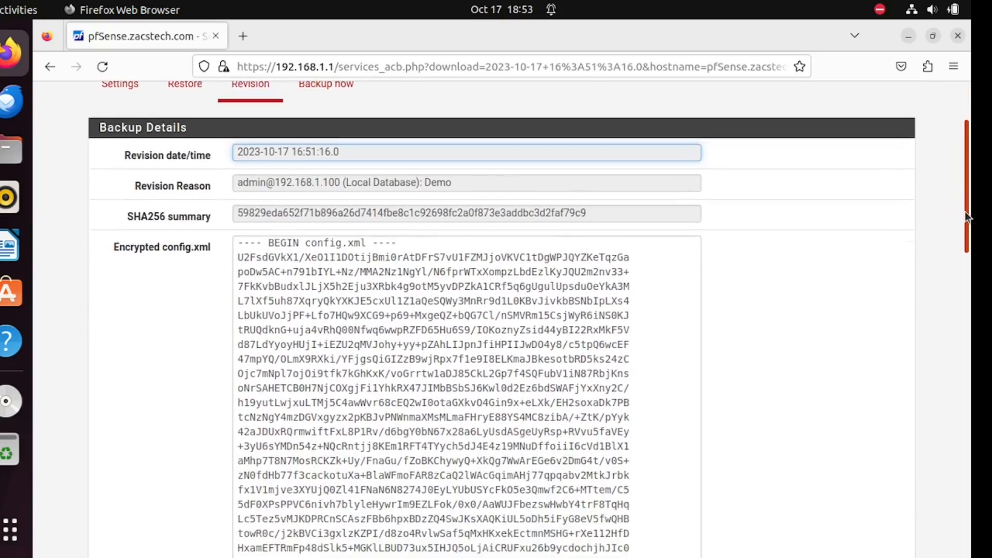
scroll(down, 3)
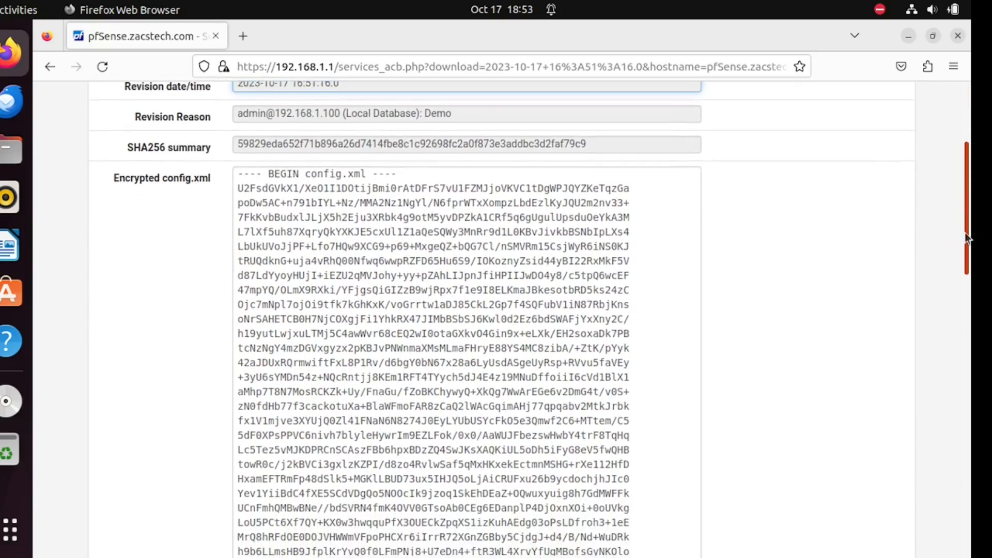
scroll(down, 3)
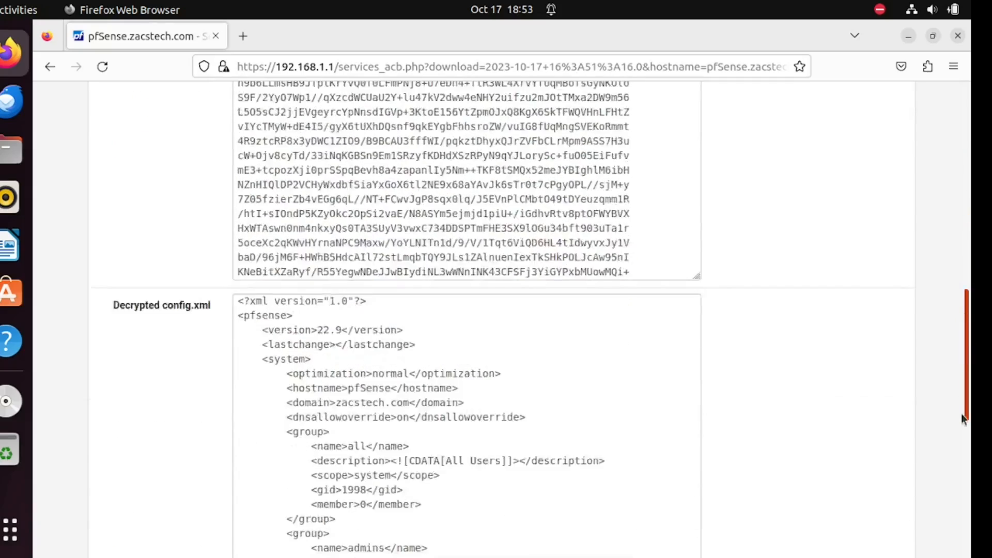
scroll(down, 3)
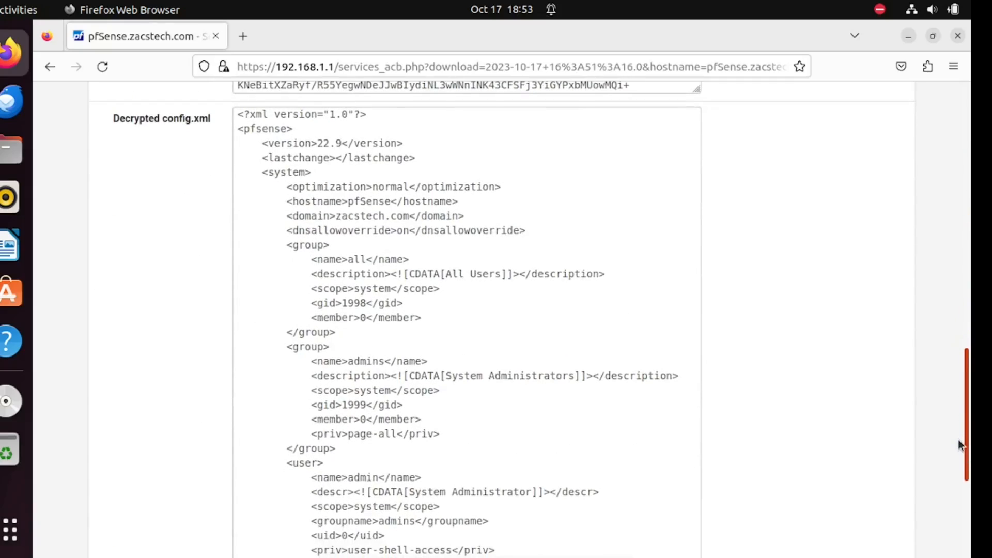
scroll(down, 3)
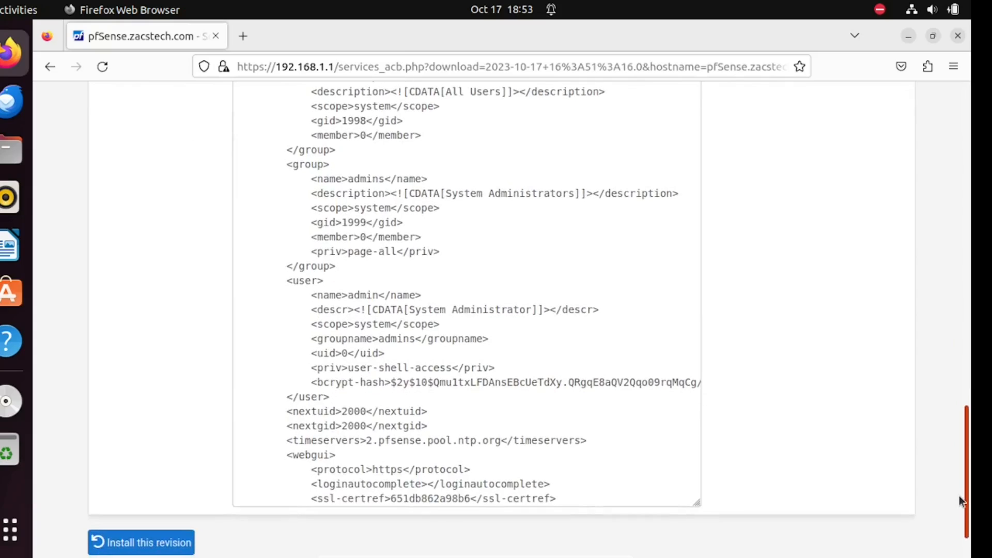
scroll(down, 3)
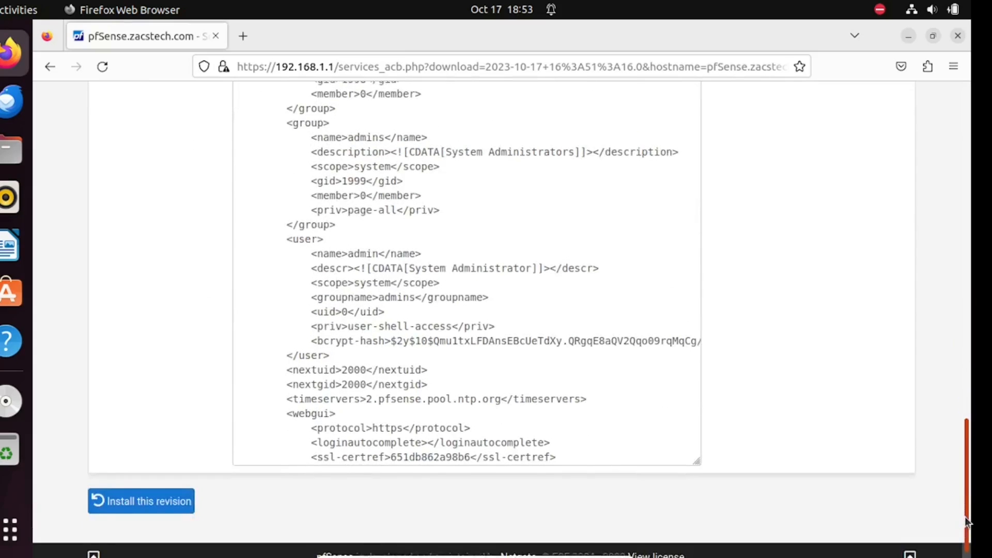
scroll(down, 3)
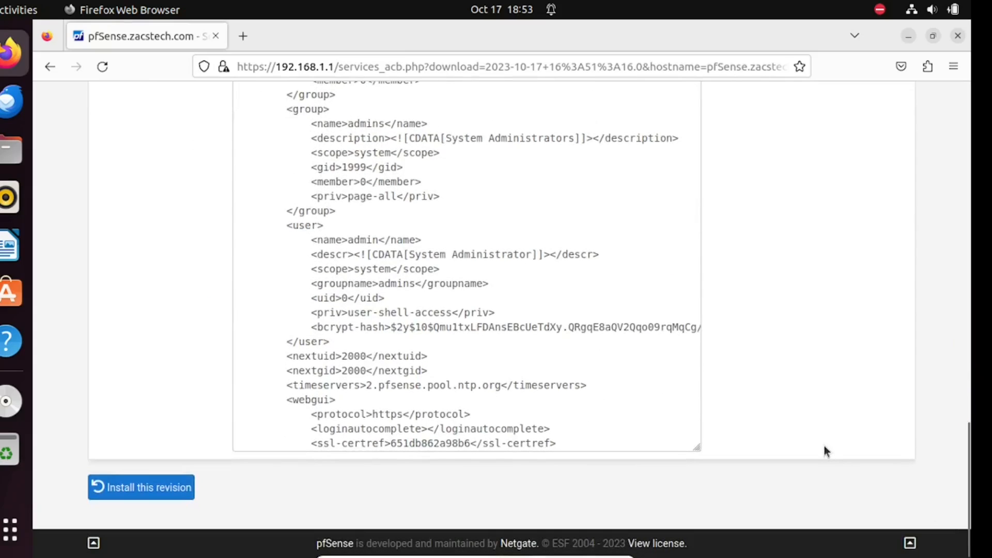
mouse_move(556, 459)
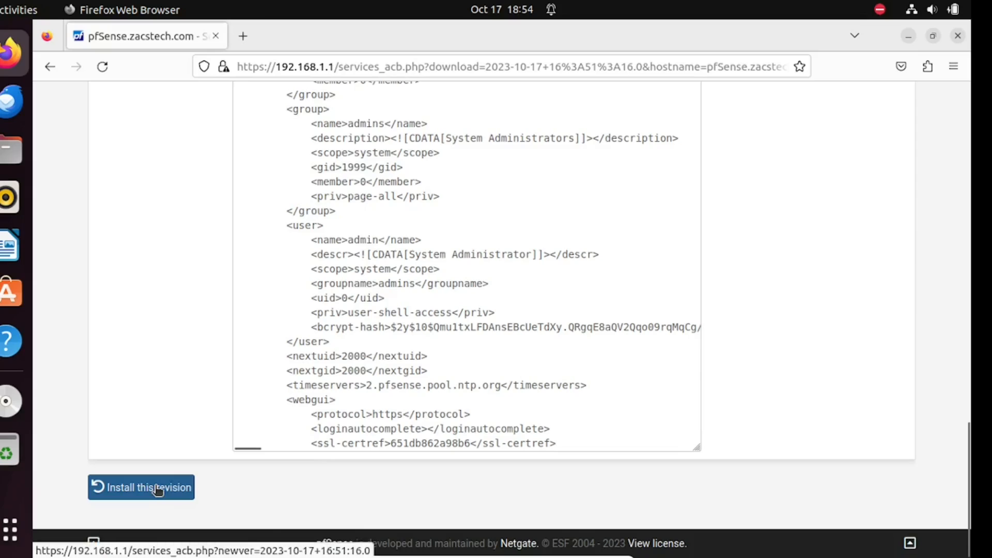
mouse_move(226, 193)
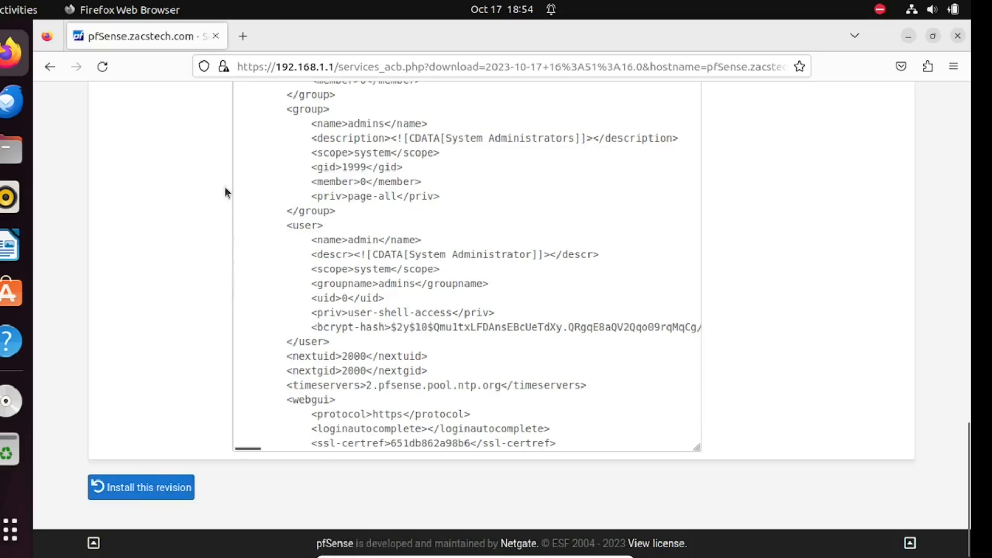
mouse_move(143, 132)
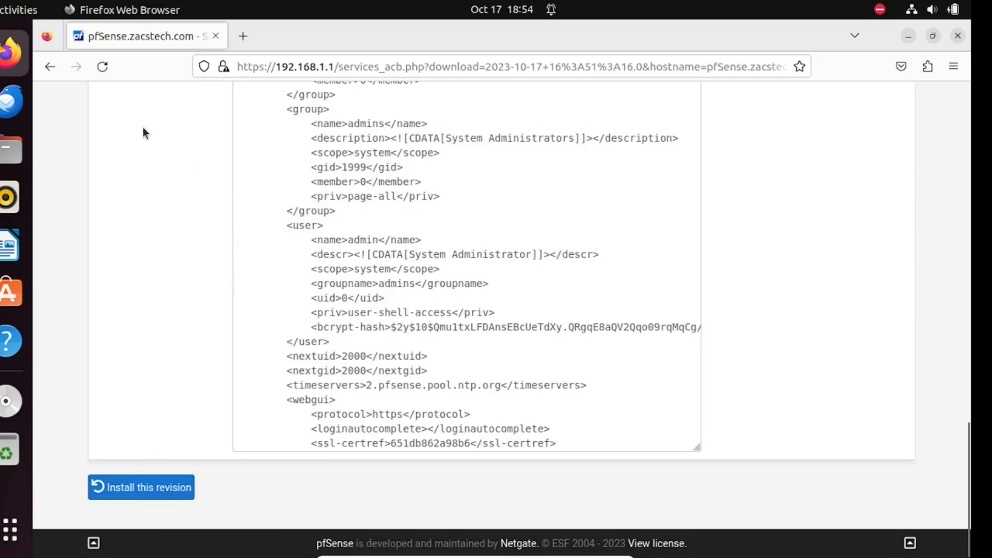
scroll(up, 3)
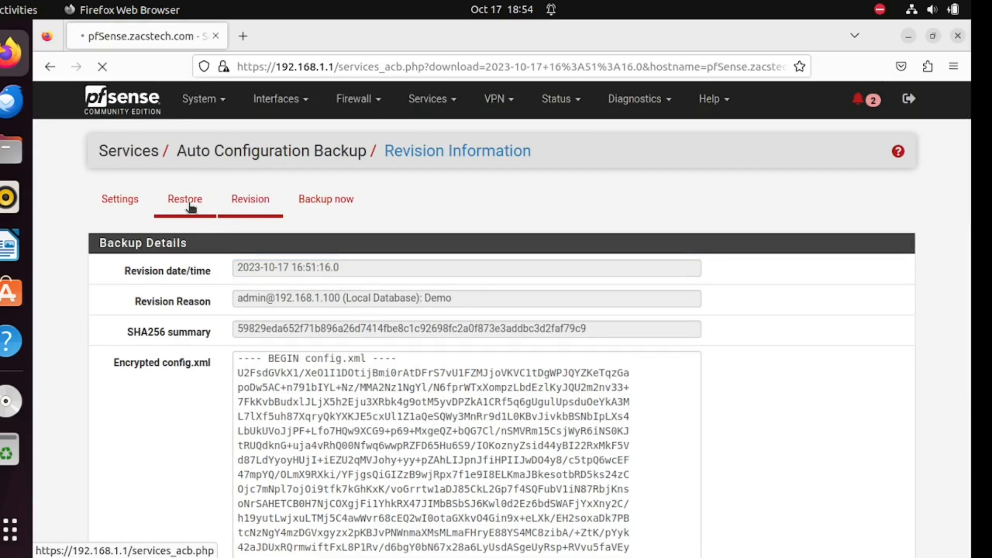
Return to the Restore tab listing the Demo and widget-change backups.
click(185, 199)
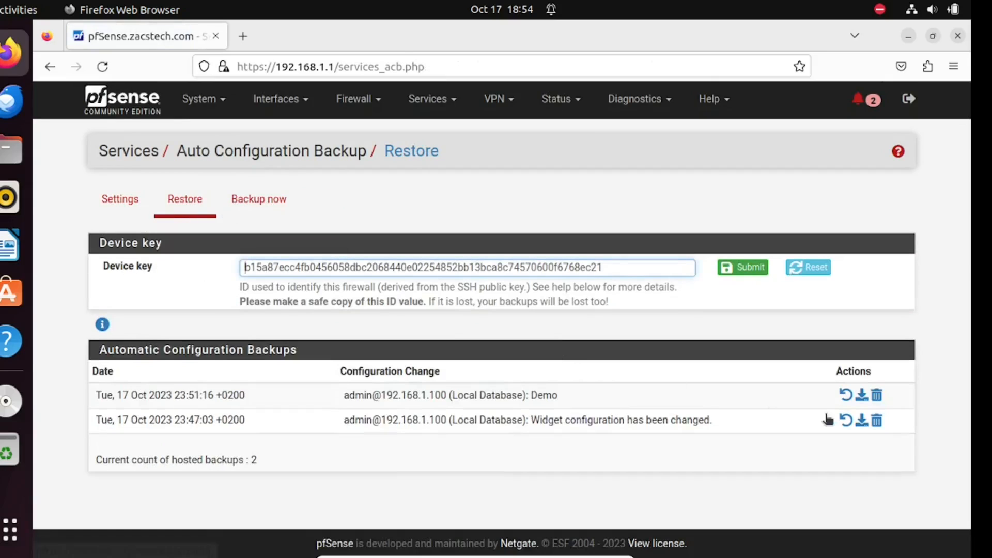
mouse_move(845, 420)
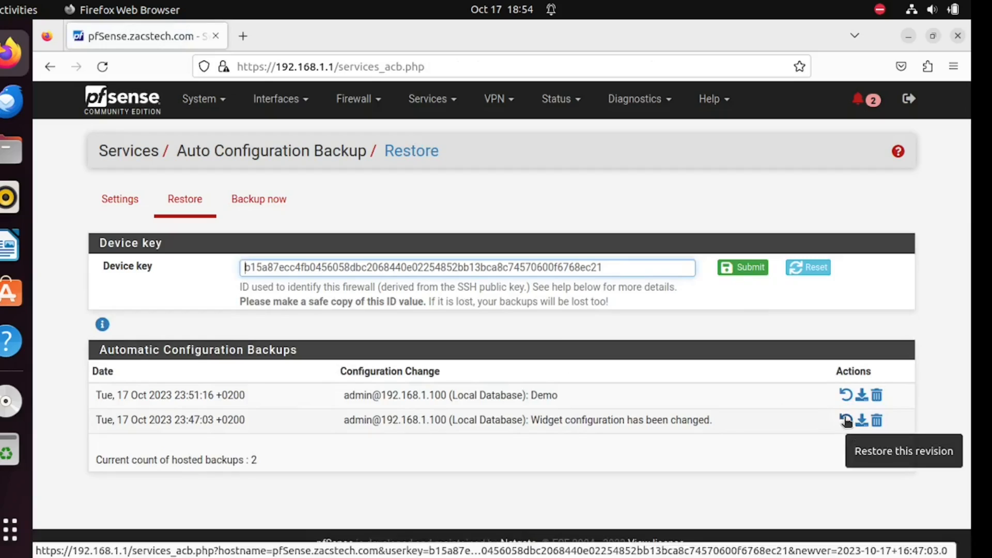
mouse_move(860, 421)
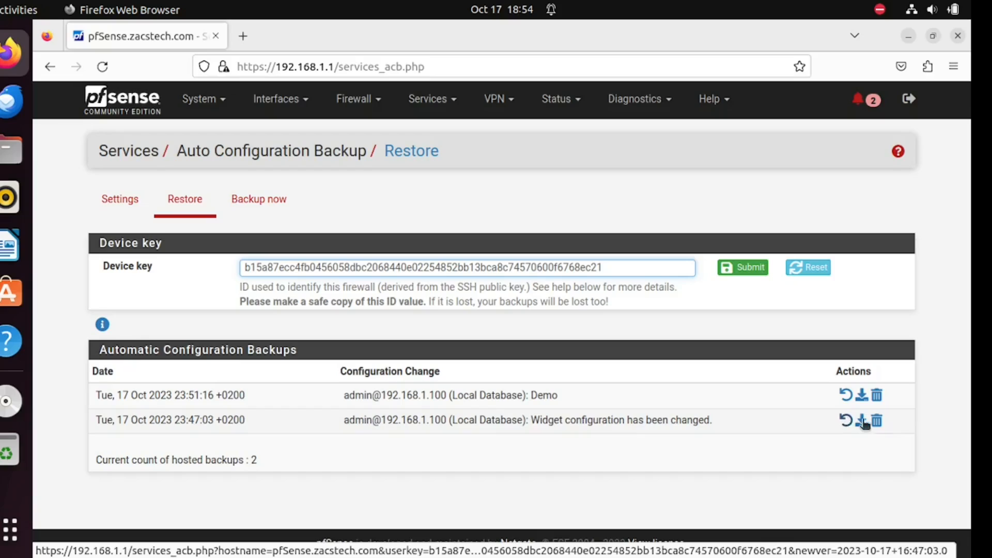
mouse_move(861, 420)
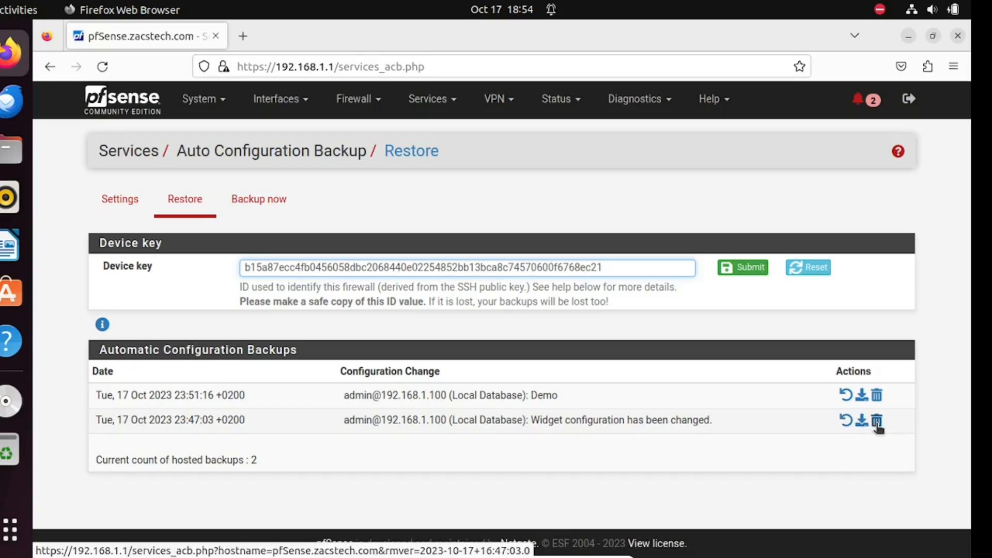
mouse_move(614, 449)
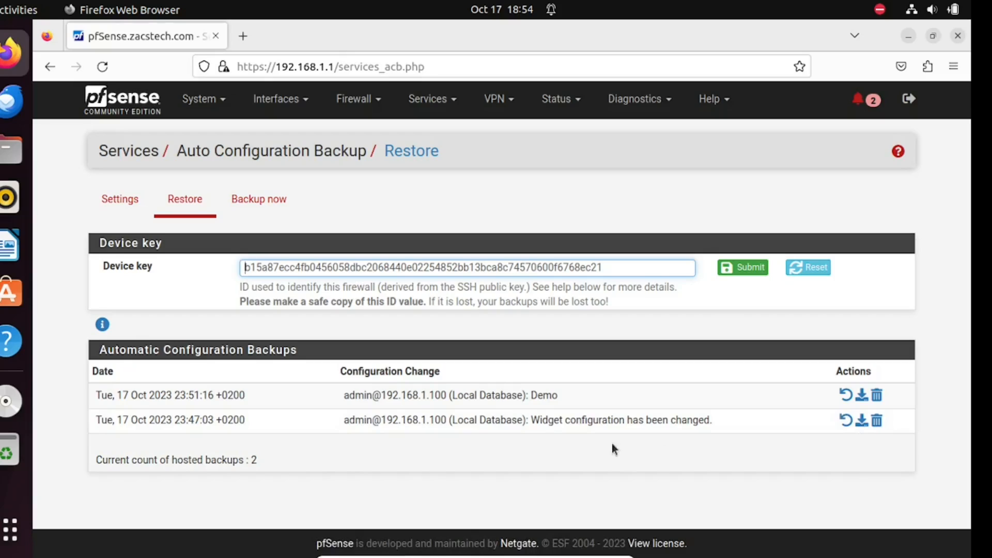
mouse_move(316, 412)
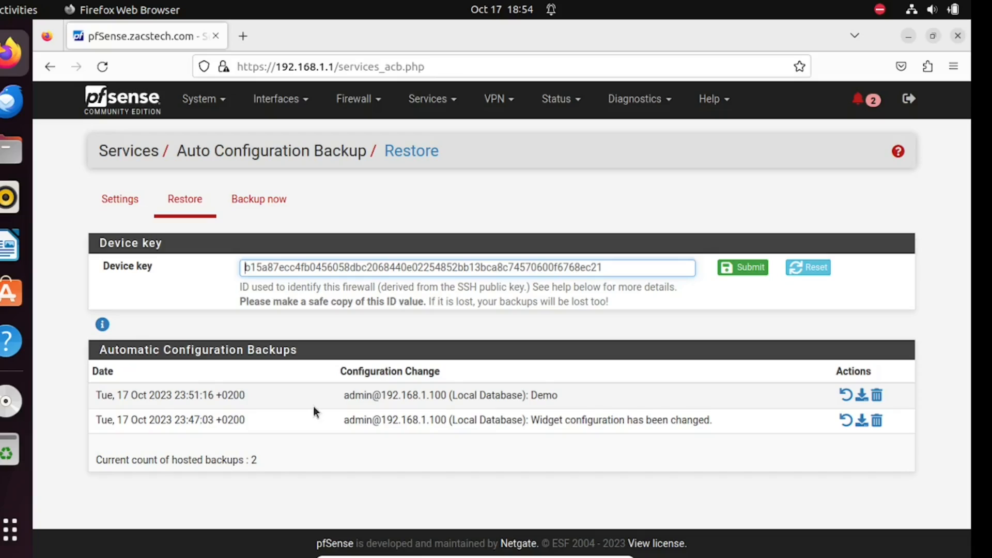
mouse_move(745, 485)
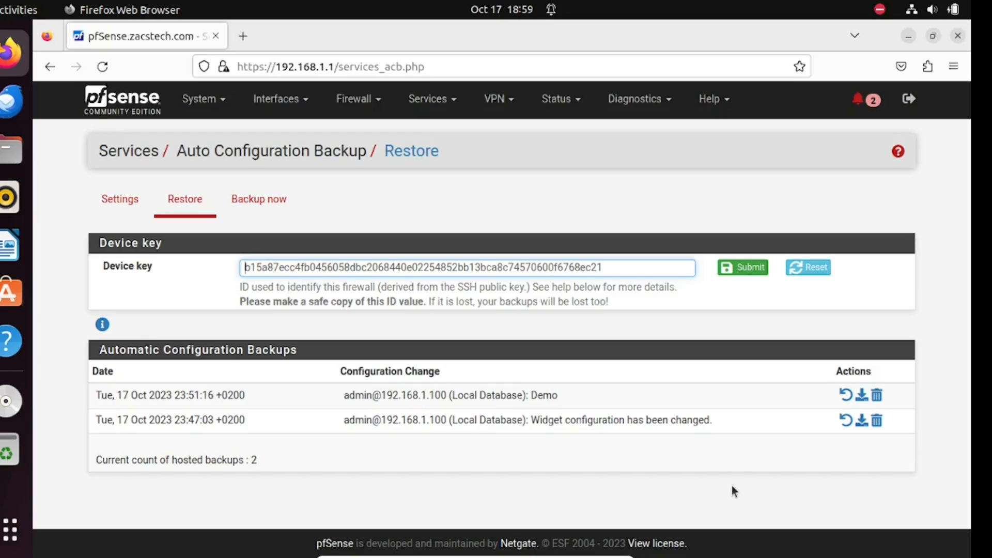
mouse_move(724, 495)
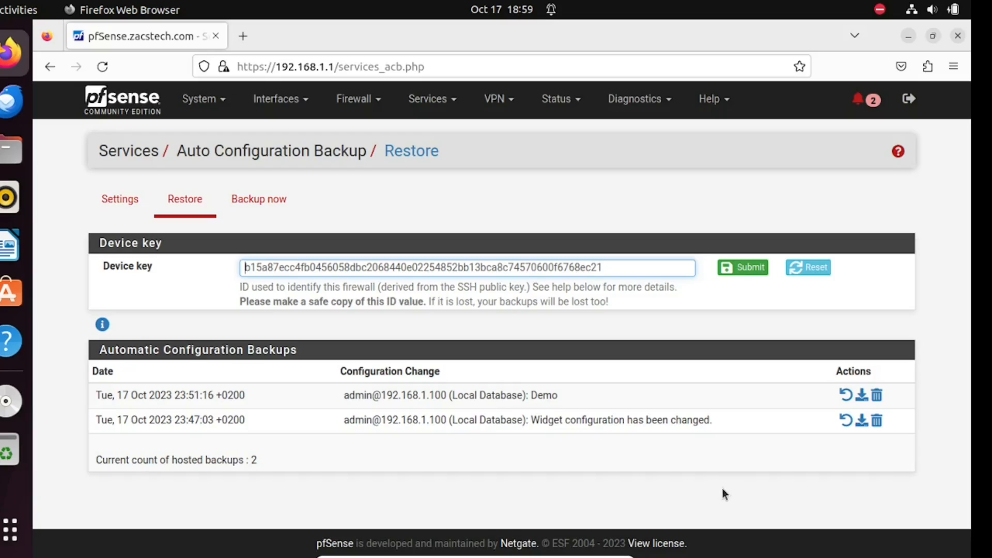
mouse_move(705, 496)
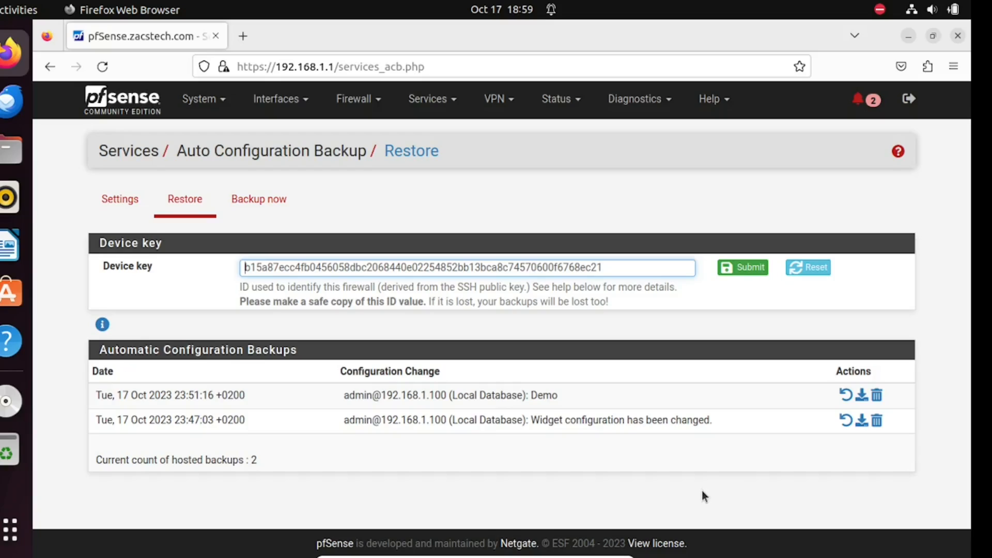